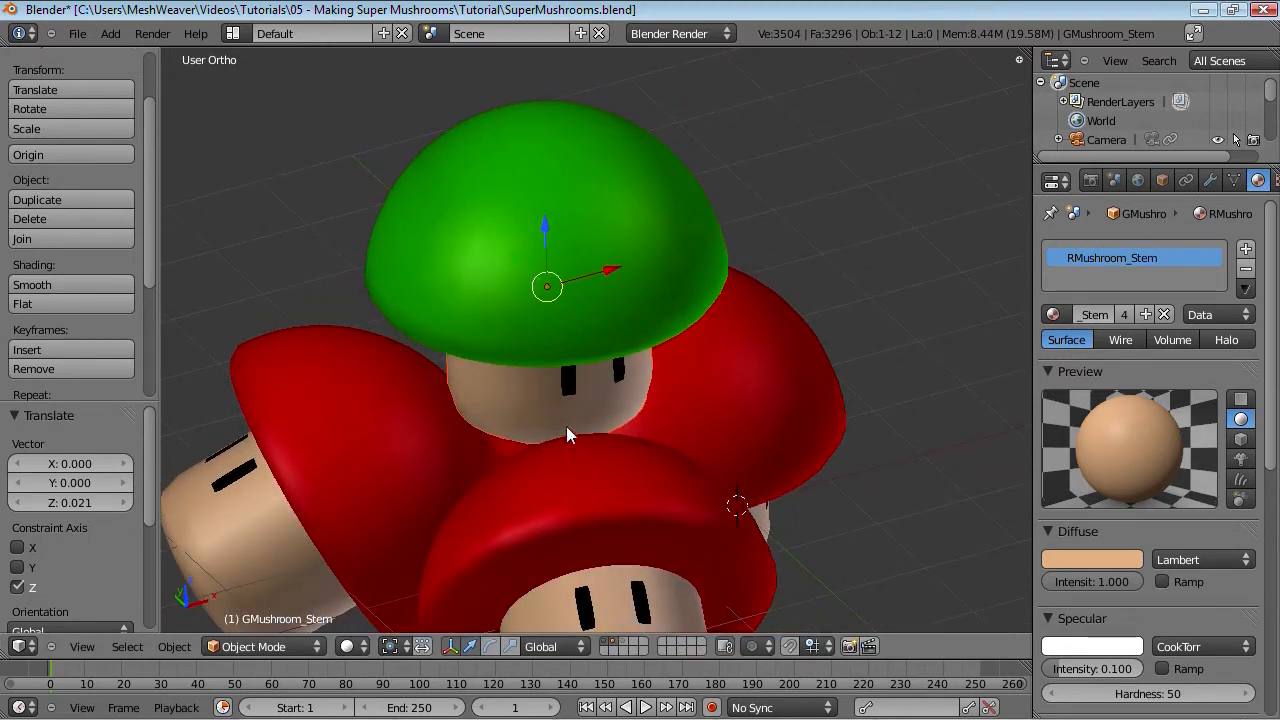
{"action": "mouse_move", "coordinate": [590, 348]}
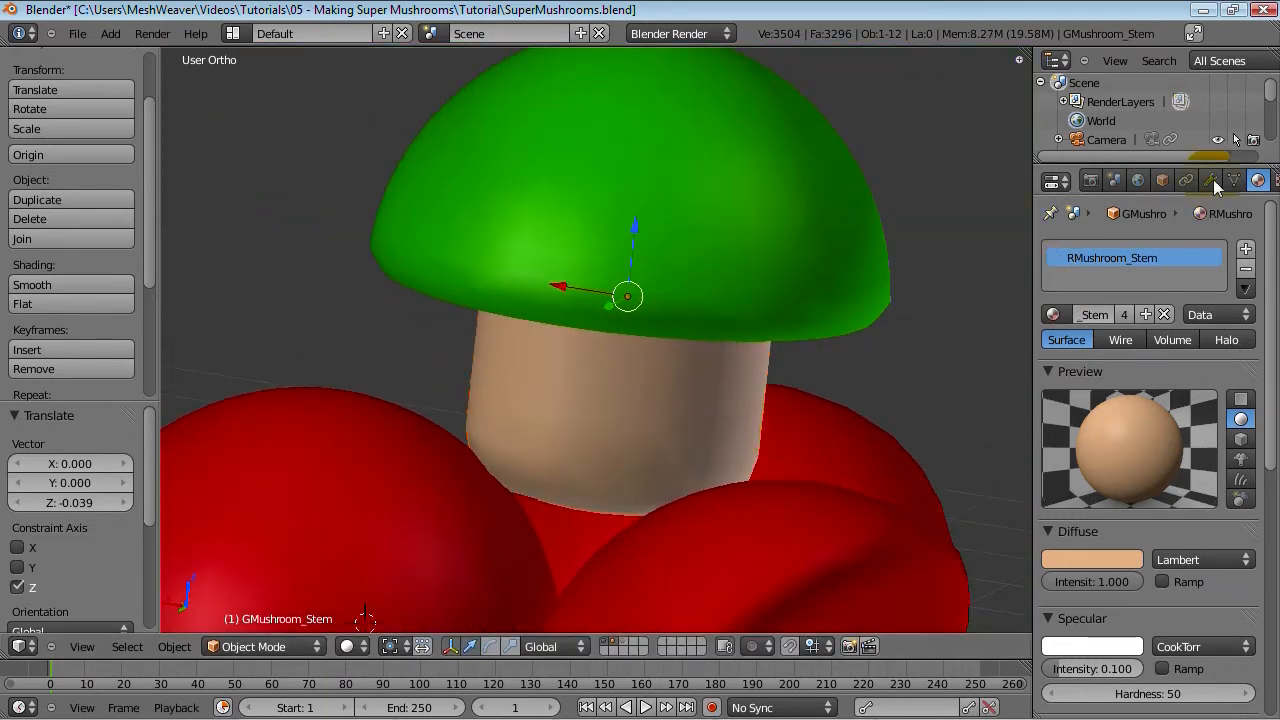
Set the green mushroom's Subsurf View subdivisions to 2 in the Modifiers tab
{"action": "left_click", "coordinate": [1211, 180]}
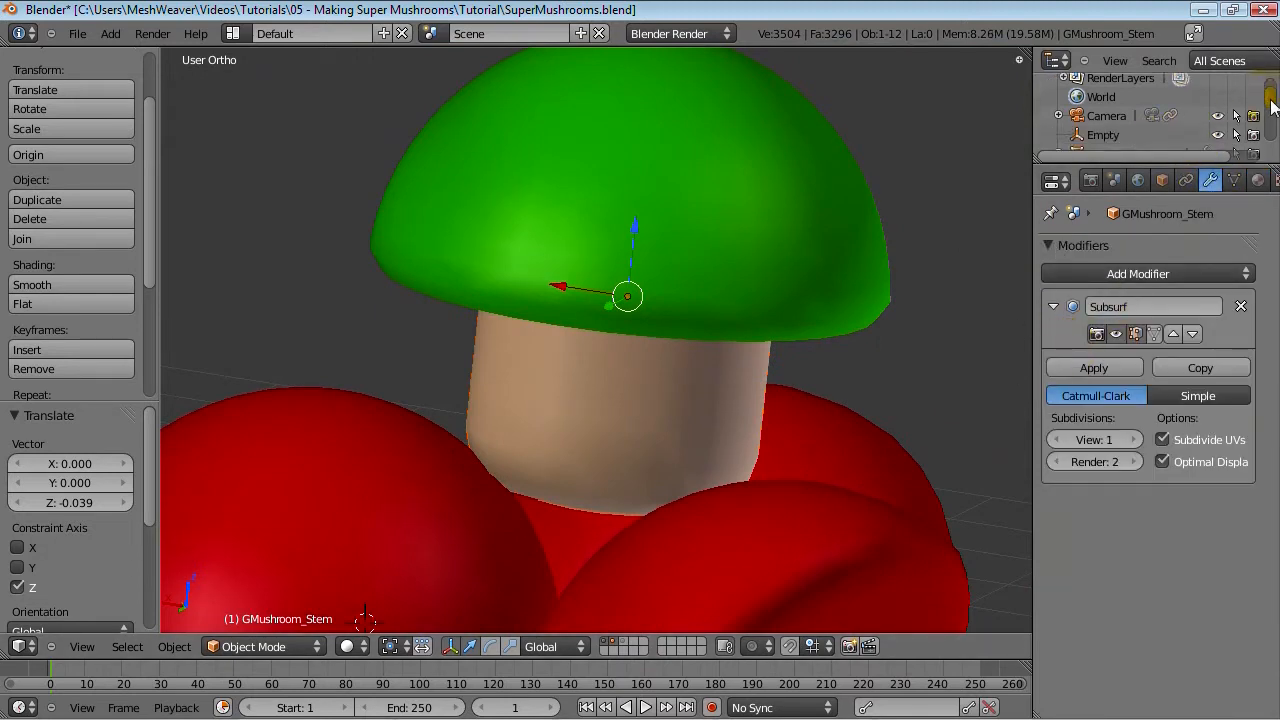
{"action": "scroll", "scroll_direction": "down", "scroll_amount": 3}
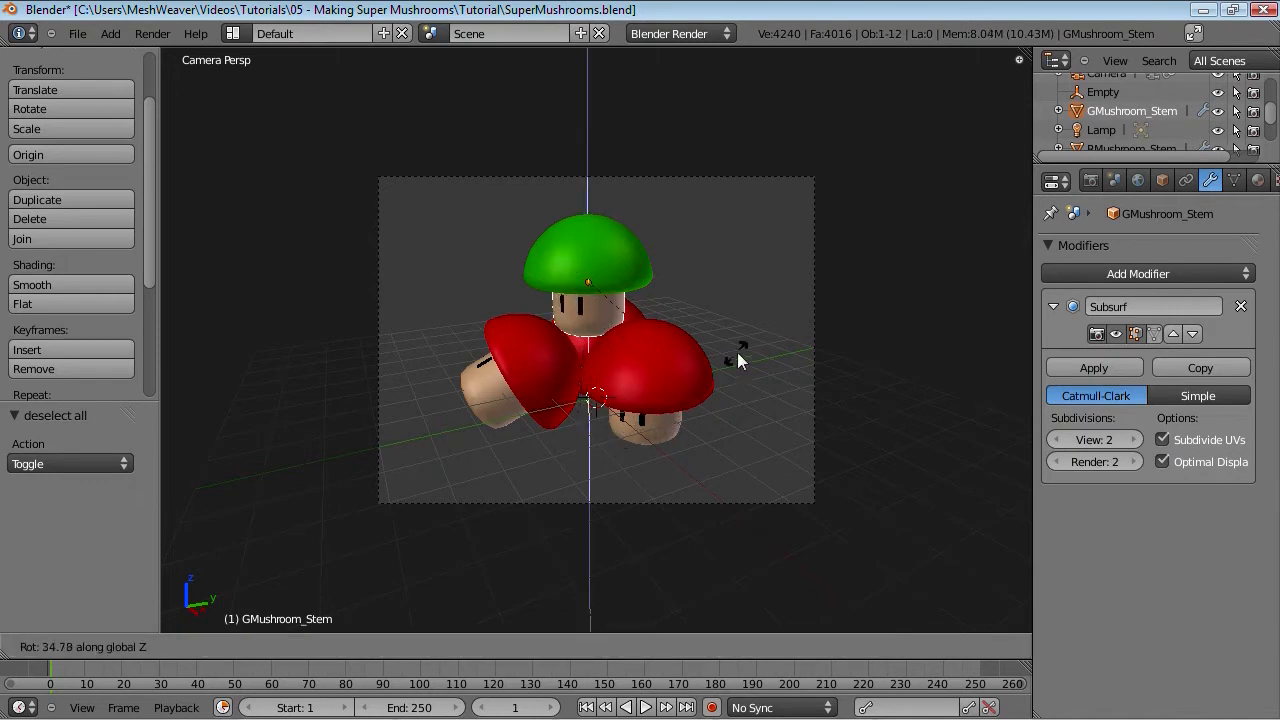
{"action": "left_click_drag", "start_coordinate": [740, 360], "coordinate": [660, 430]}
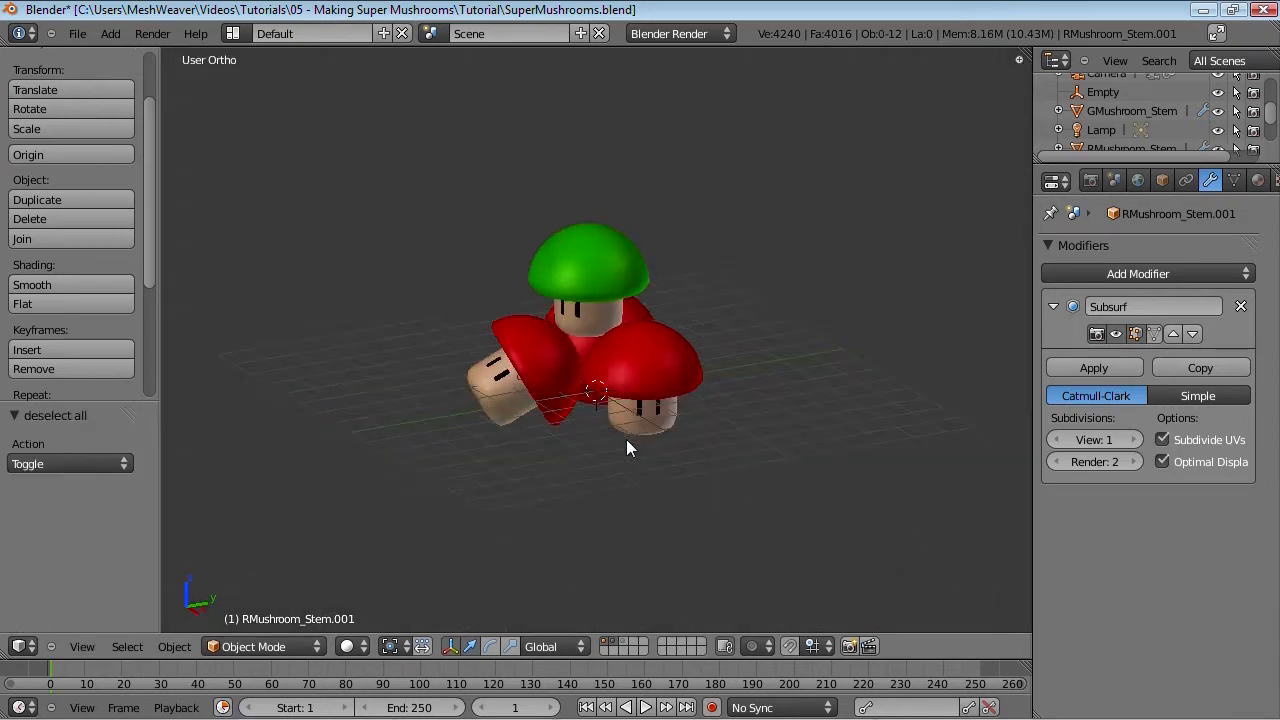
Switch to Front view to place the second empty below the mushrooms
{"action": "key", "text": "KP_1"}
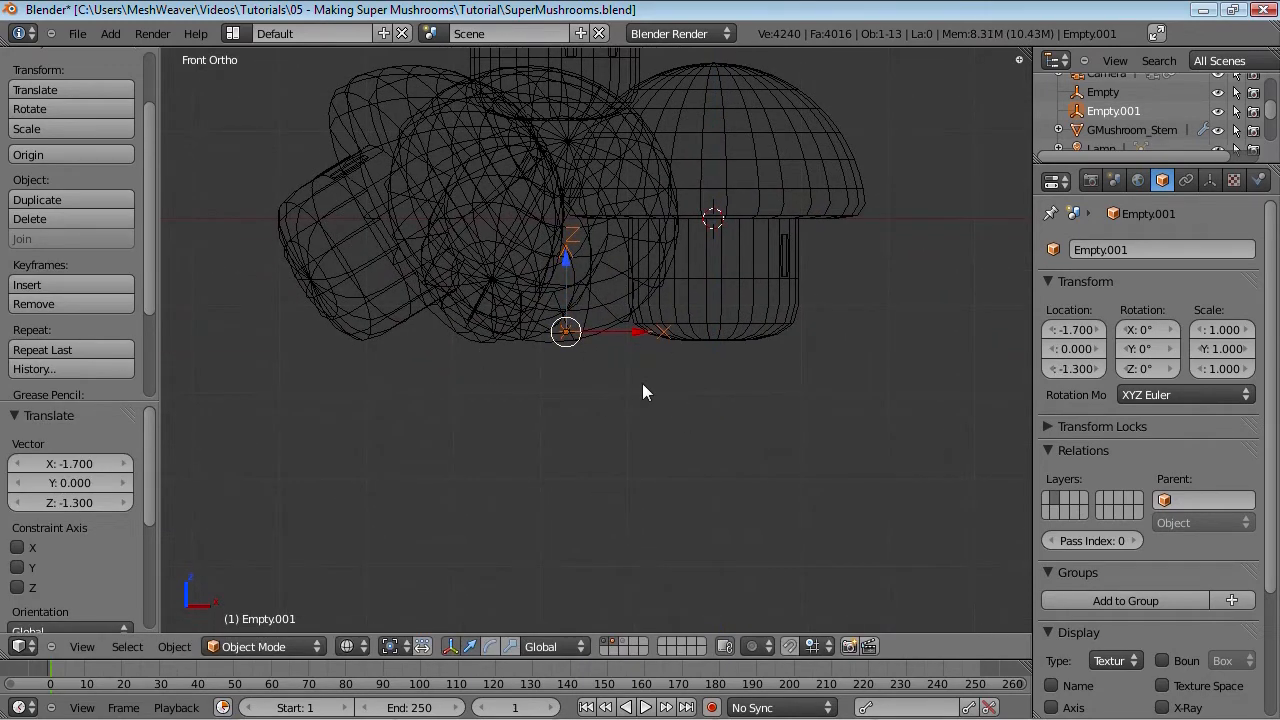
{"action": "mouse_move", "coordinate": [672, 242]}
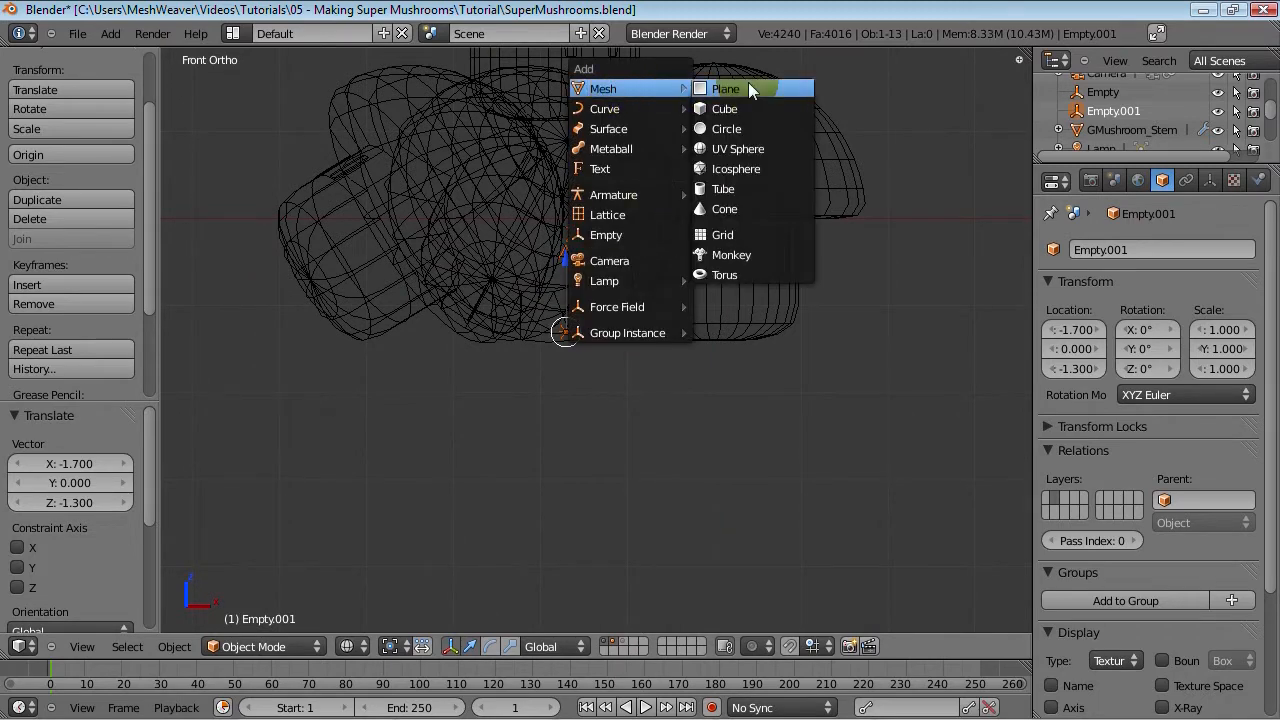
{"action": "left_click", "coordinate": [726, 89]}
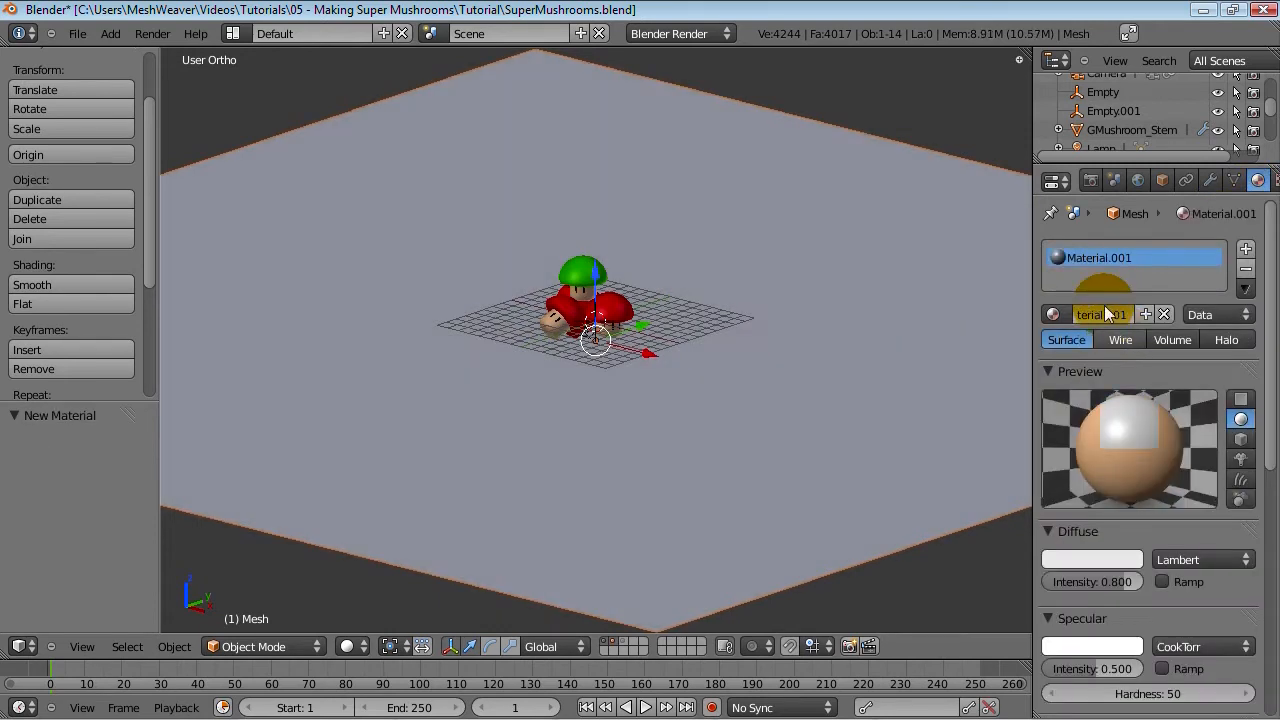
{"action": "mouse_move", "coordinate": [1100, 314]}
{"action": "type", "text": "Ground Plame"}
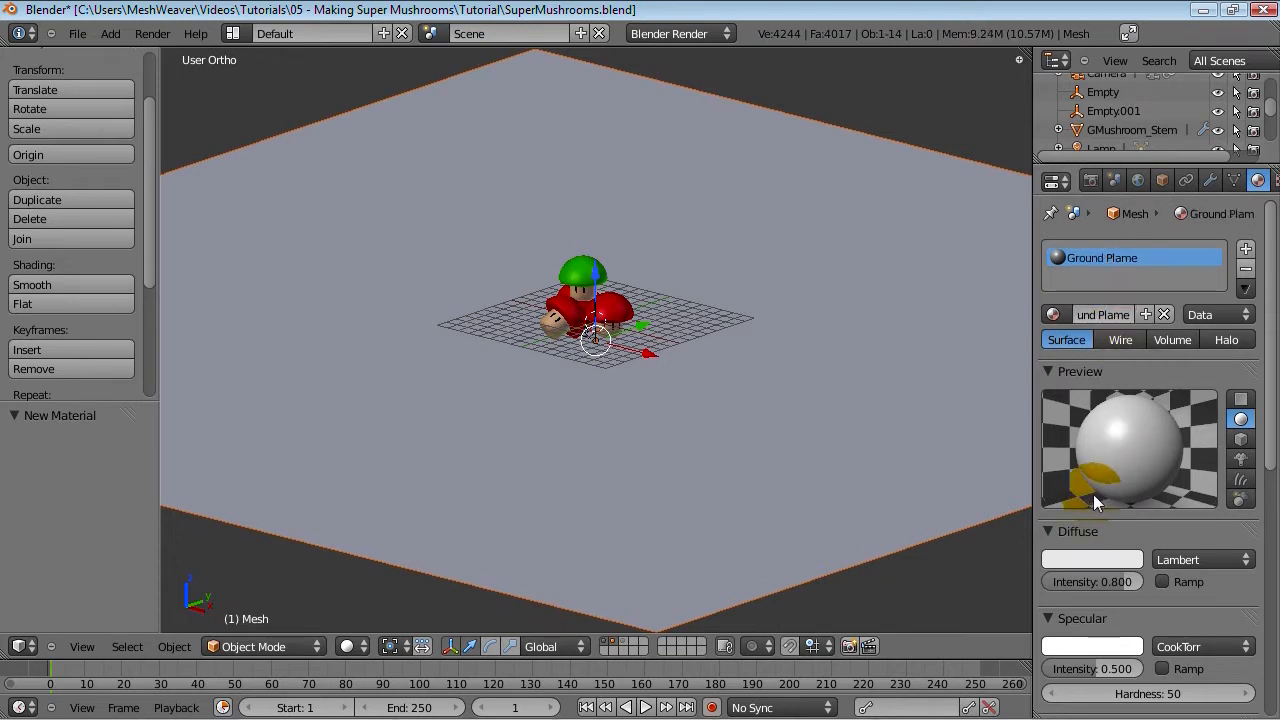
Rename the ground material 'Ground Plame' and lower its specular intensity to 0.025
{"action": "double_click", "coordinate": [1103, 314]}
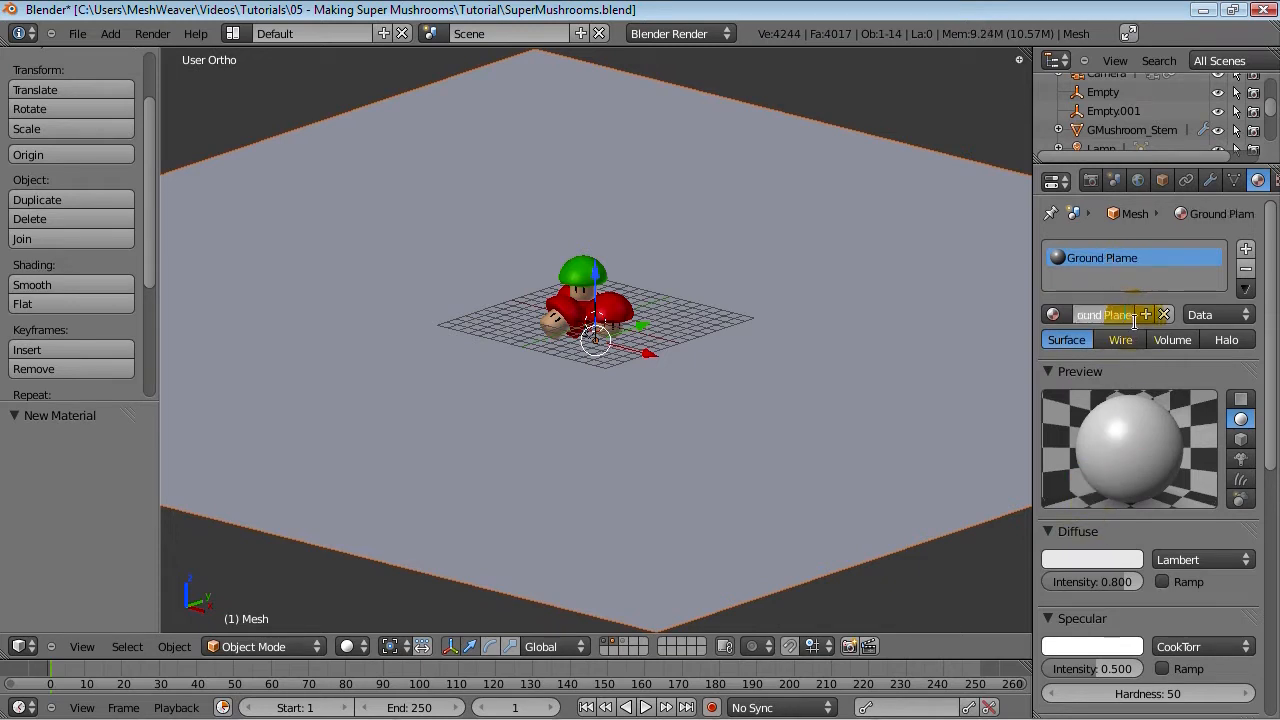
{"action": "left_click", "coordinate": [1091, 559]}
{"action": "type", "text": "0.000"}
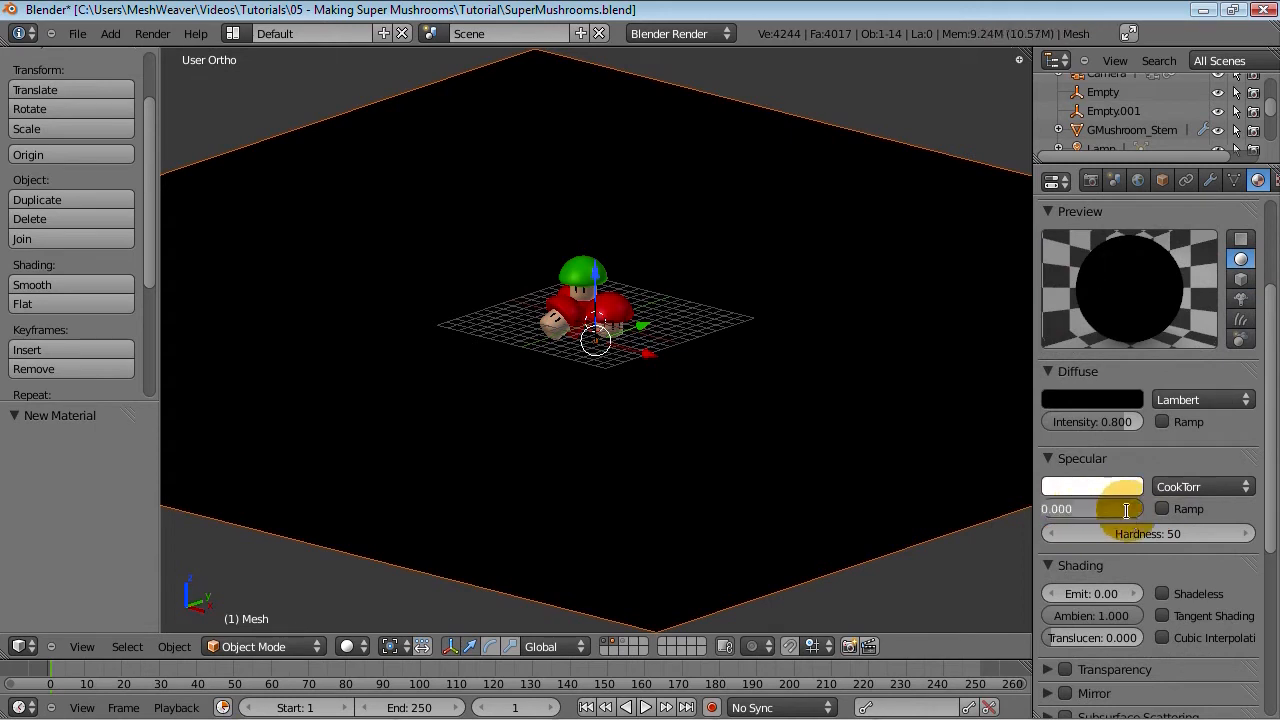
{"action": "left_click", "coordinate": [1092, 508]}
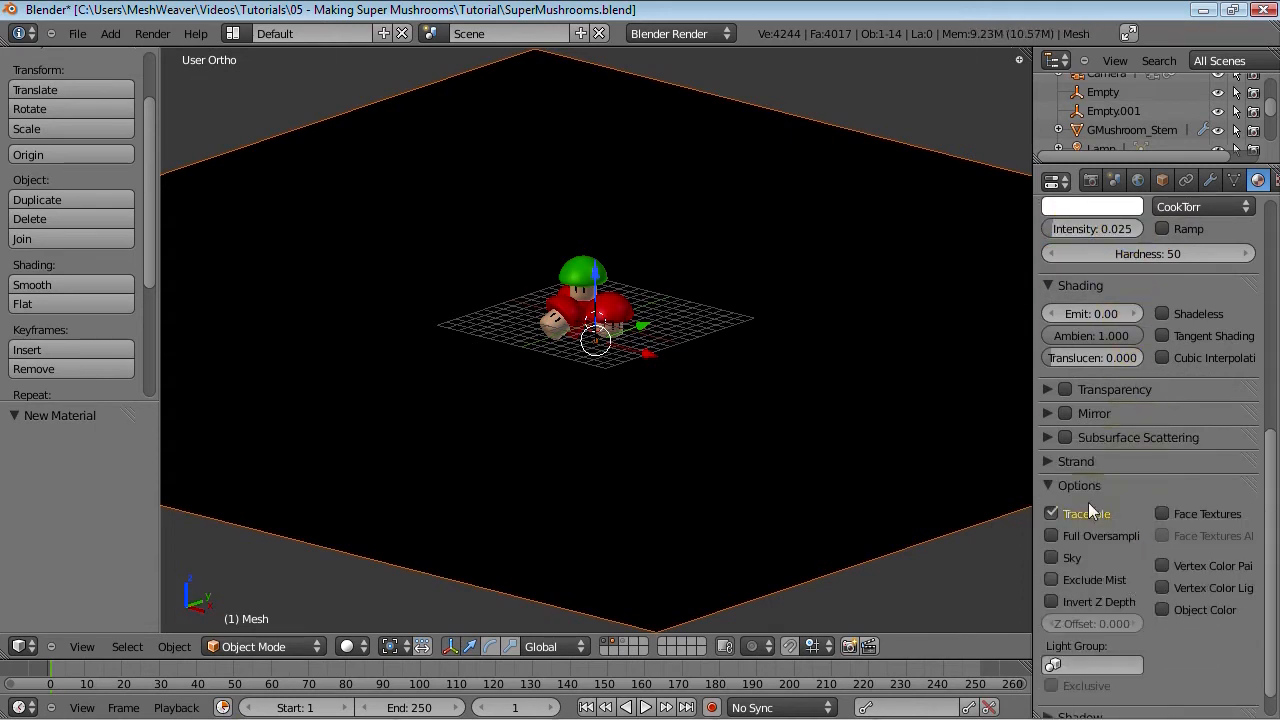
{"action": "left_click", "coordinate": [1065, 413]}
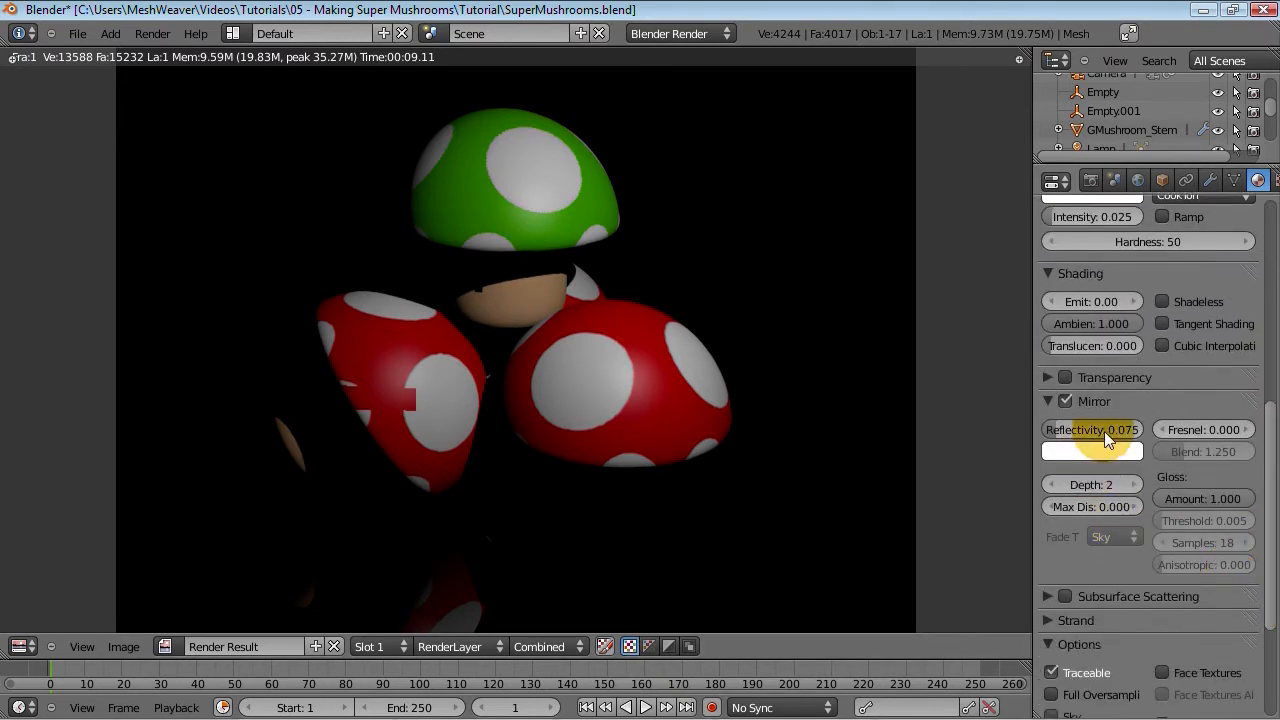
Enable Mirror on the ground material with reflectivity 0.075
{"action": "left_click", "coordinate": [1091, 429]}
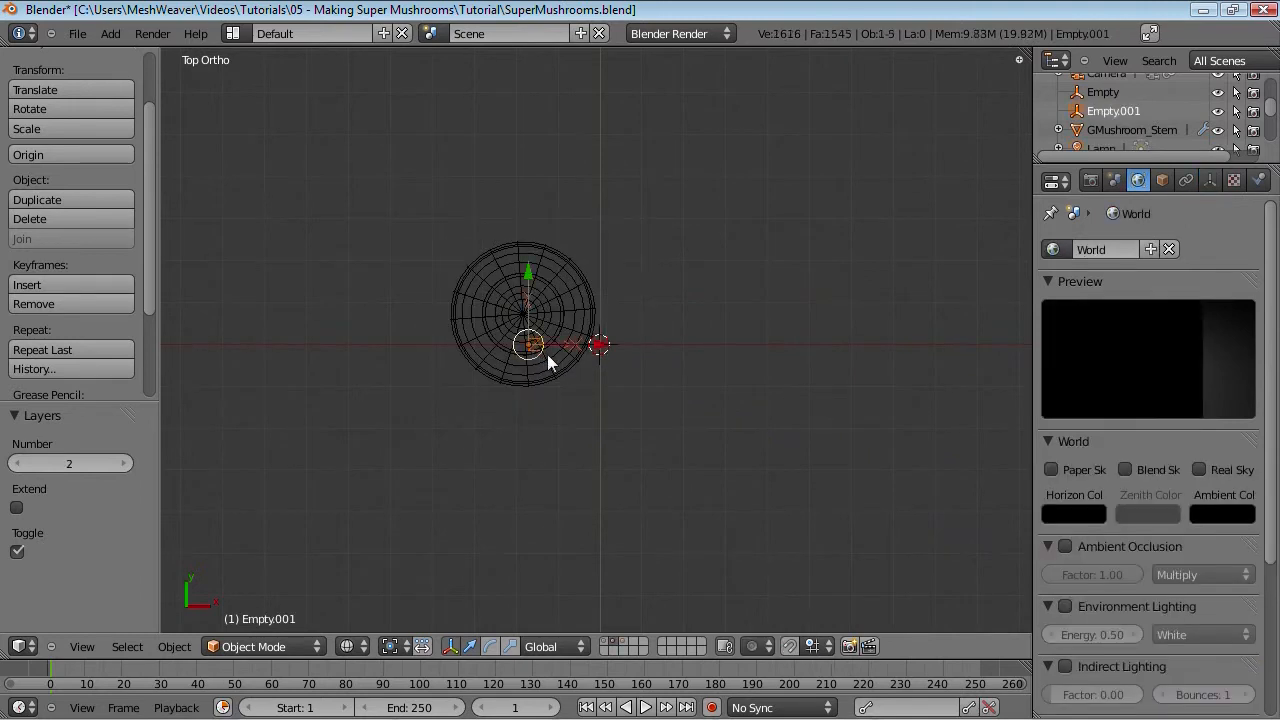
Move Empty.001 to layer 4 with the lamp and camera
{"action": "key", "text": "m"}
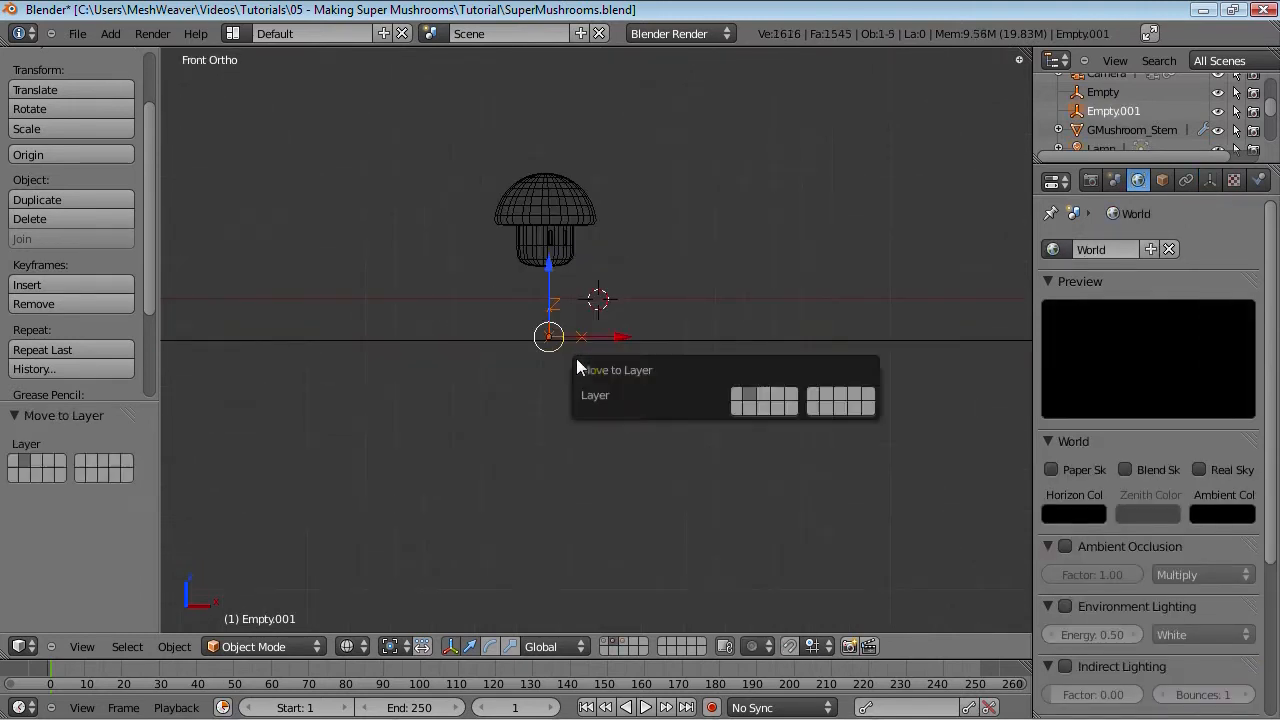
{"action": "left_click", "coordinate": [765, 398]}
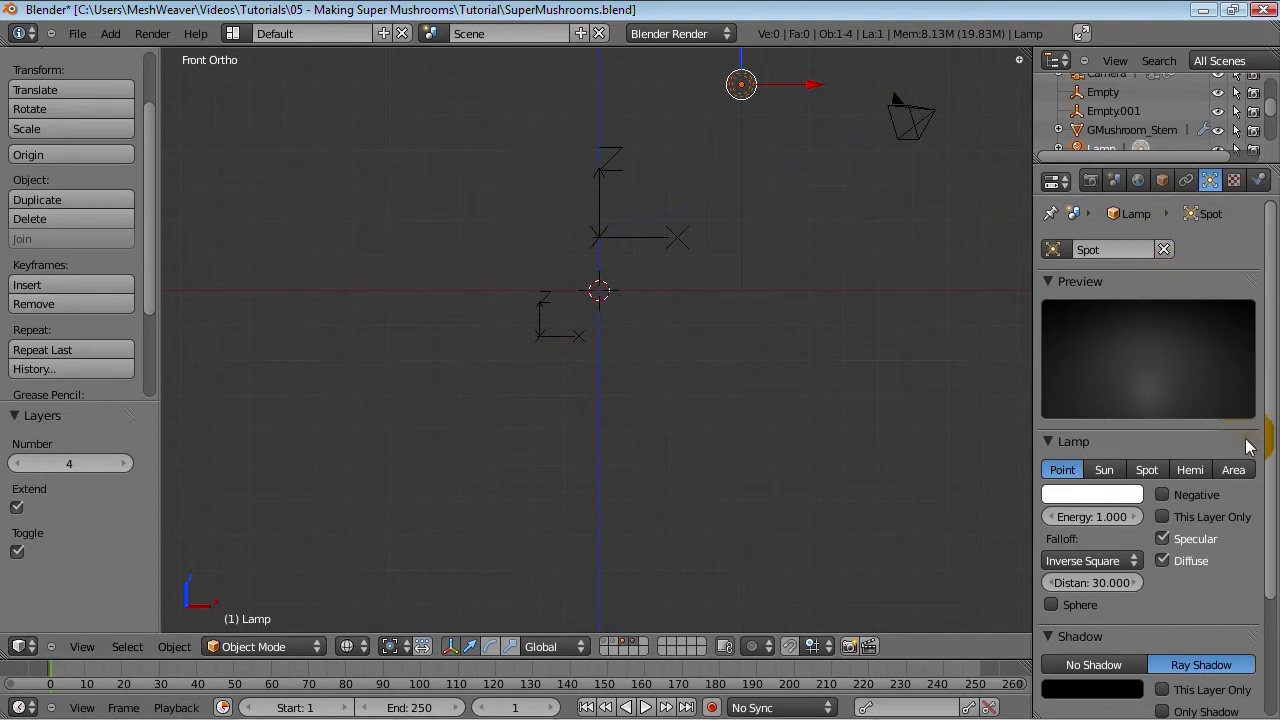
{"action": "mouse_move", "coordinate": [1210, 180]}
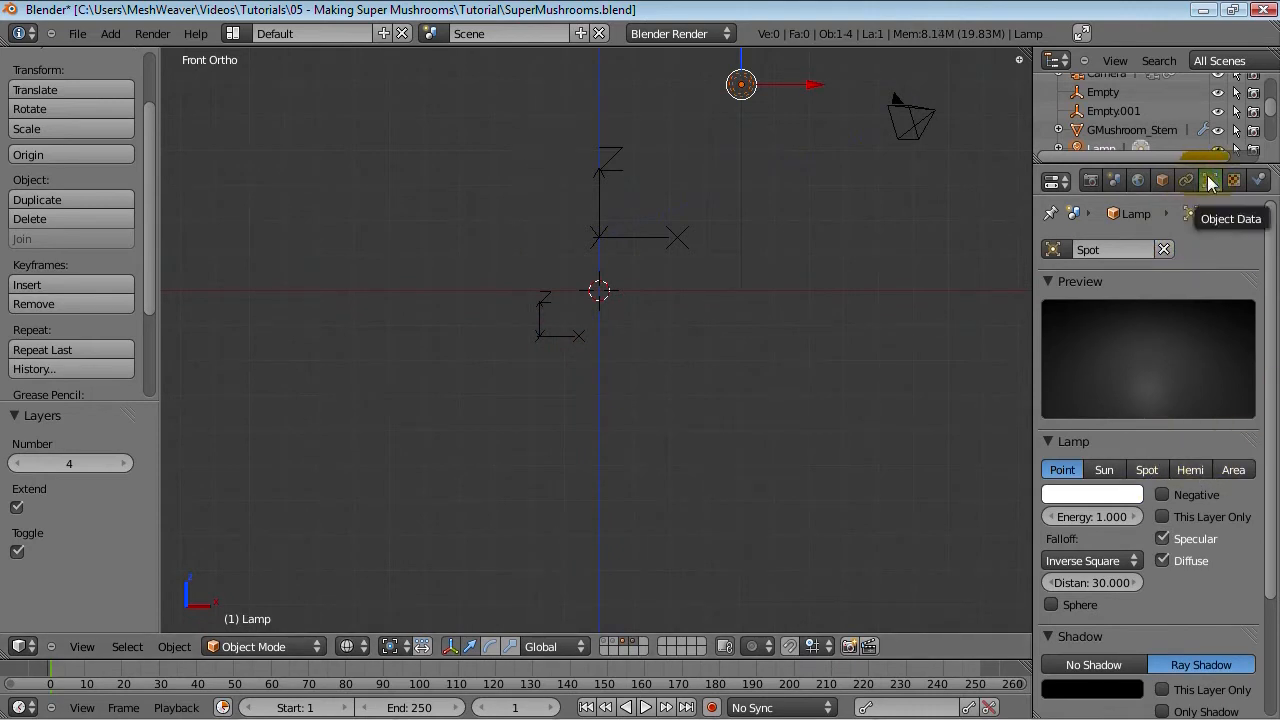
Make the lamp a Spot with a Track To constraint on the empty, and reposition it
{"action": "left_click", "coordinate": [1210, 180]}
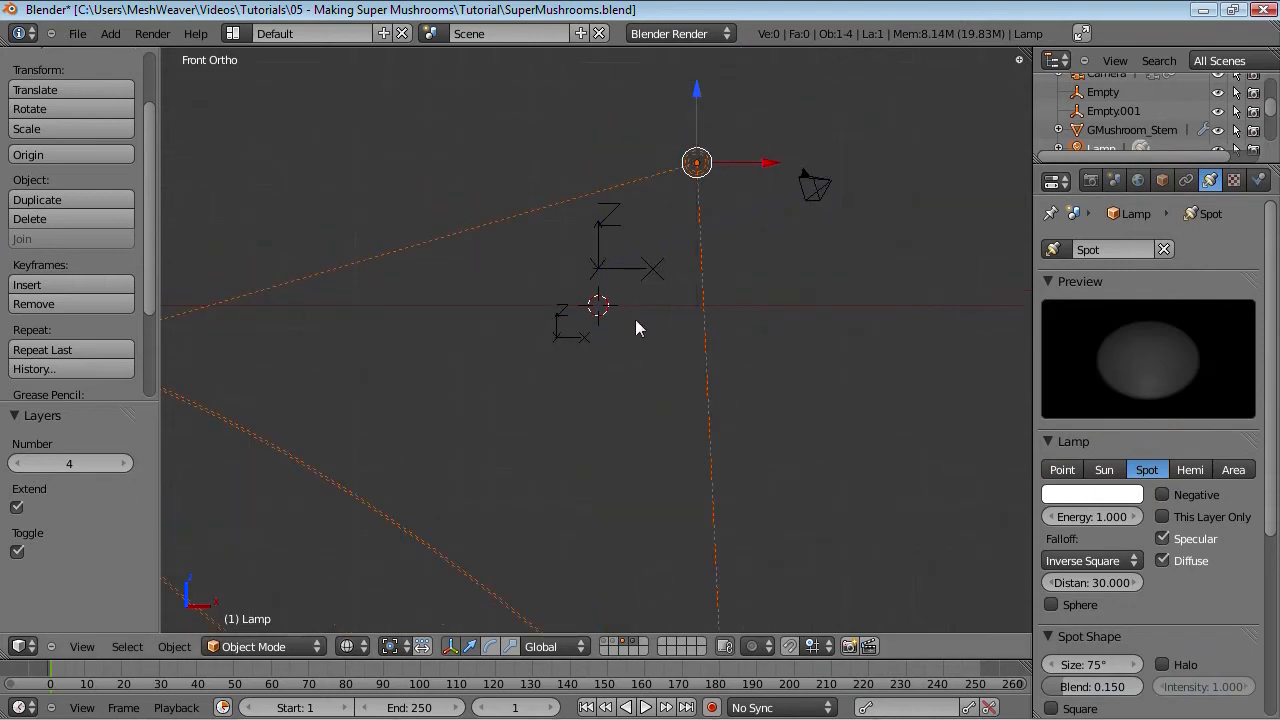
{"action": "mouse_move", "coordinate": [700, 223]}
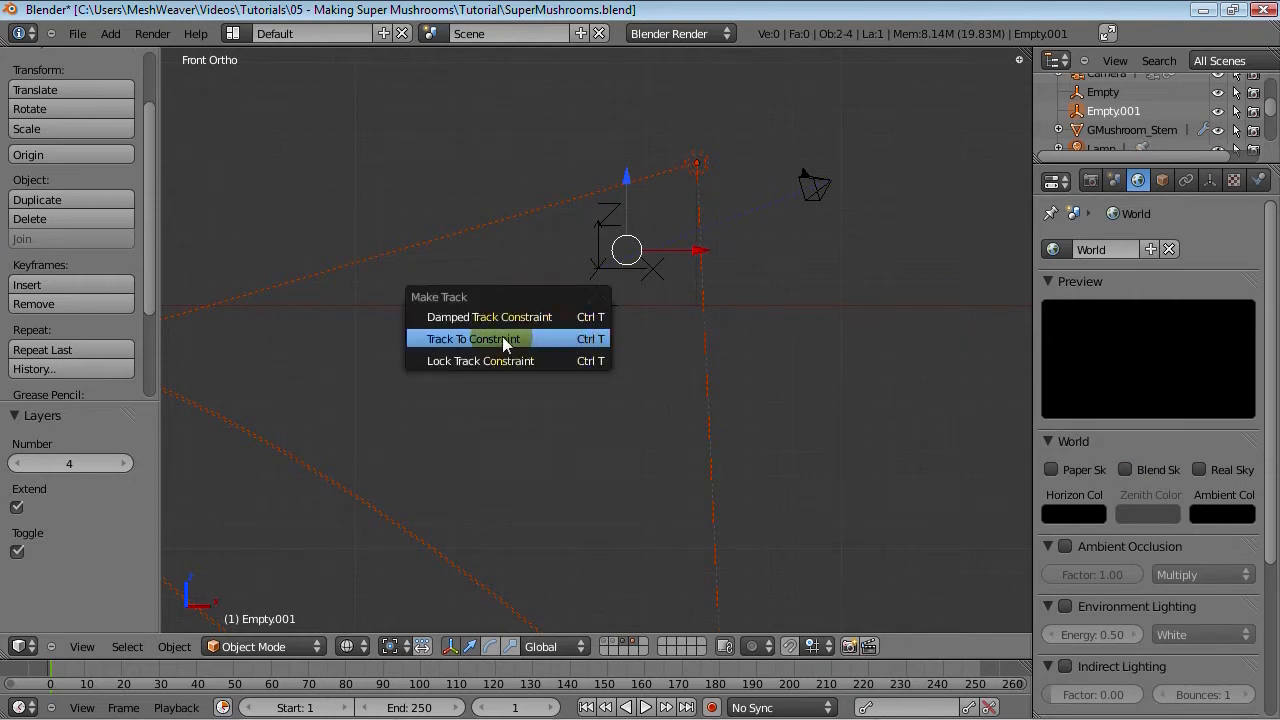
{"action": "left_click", "coordinate": [473, 338]}
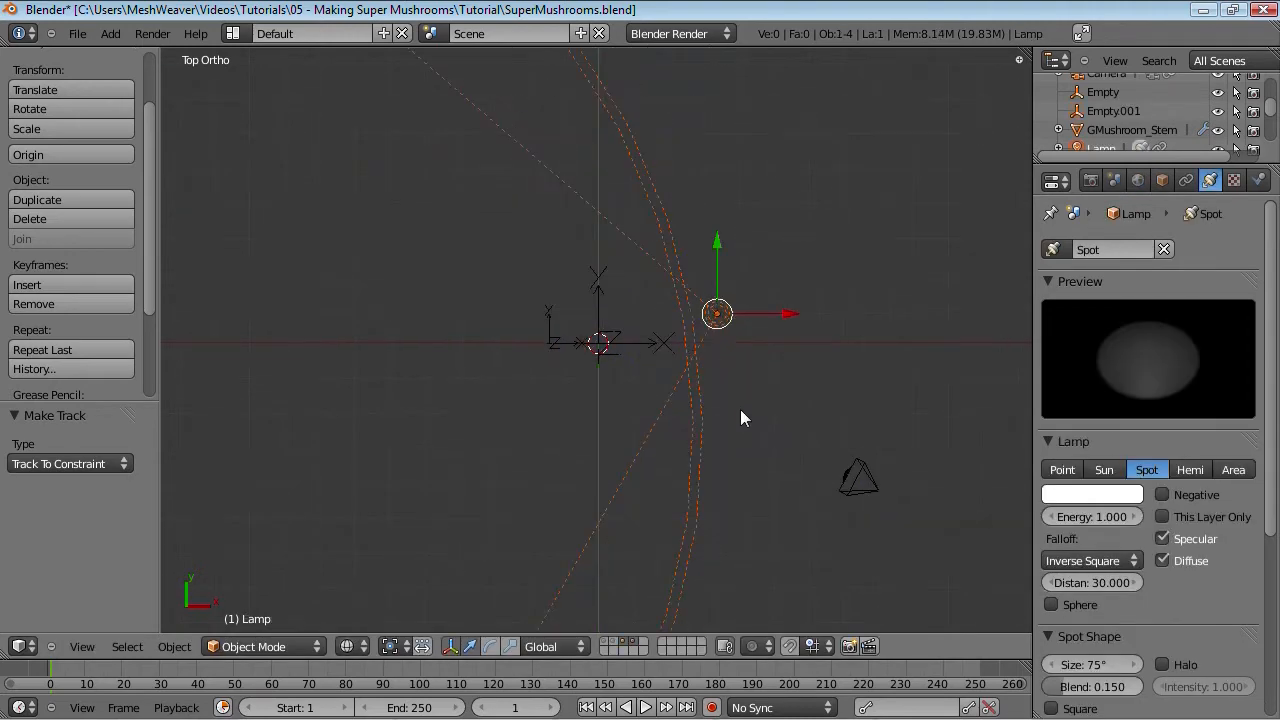
{"action": "left_click_drag", "start_coordinate": [717, 313], "coordinate": [360, 514]}
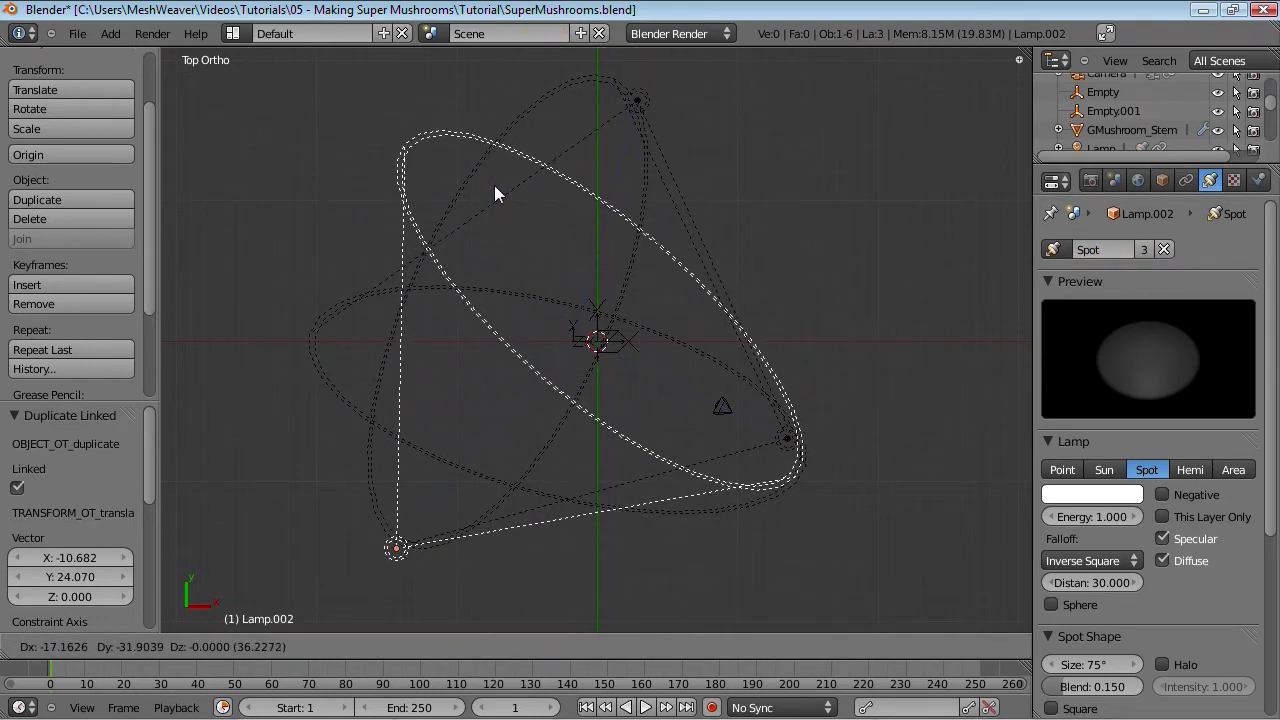
Finish placing the third linked spotlight copy in Front view
{"action": "key", "text": "KP_1"}
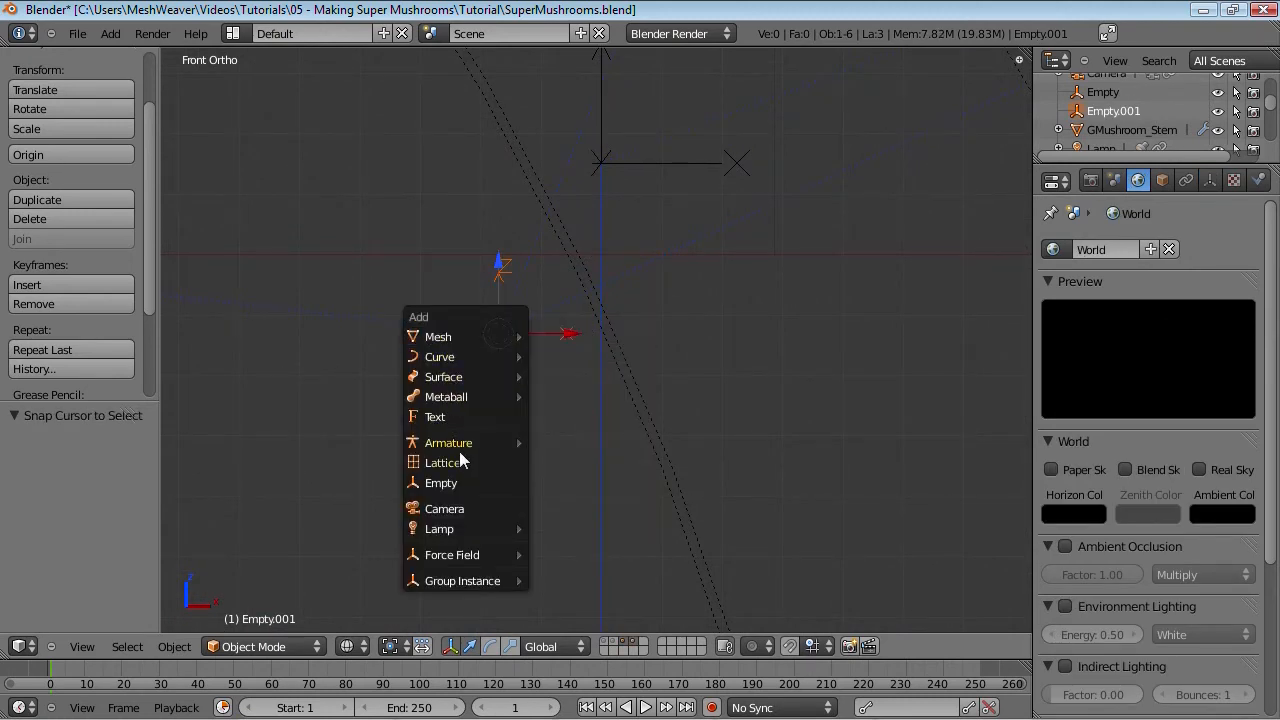
{"action": "mouse_move", "coordinate": [438, 528]}
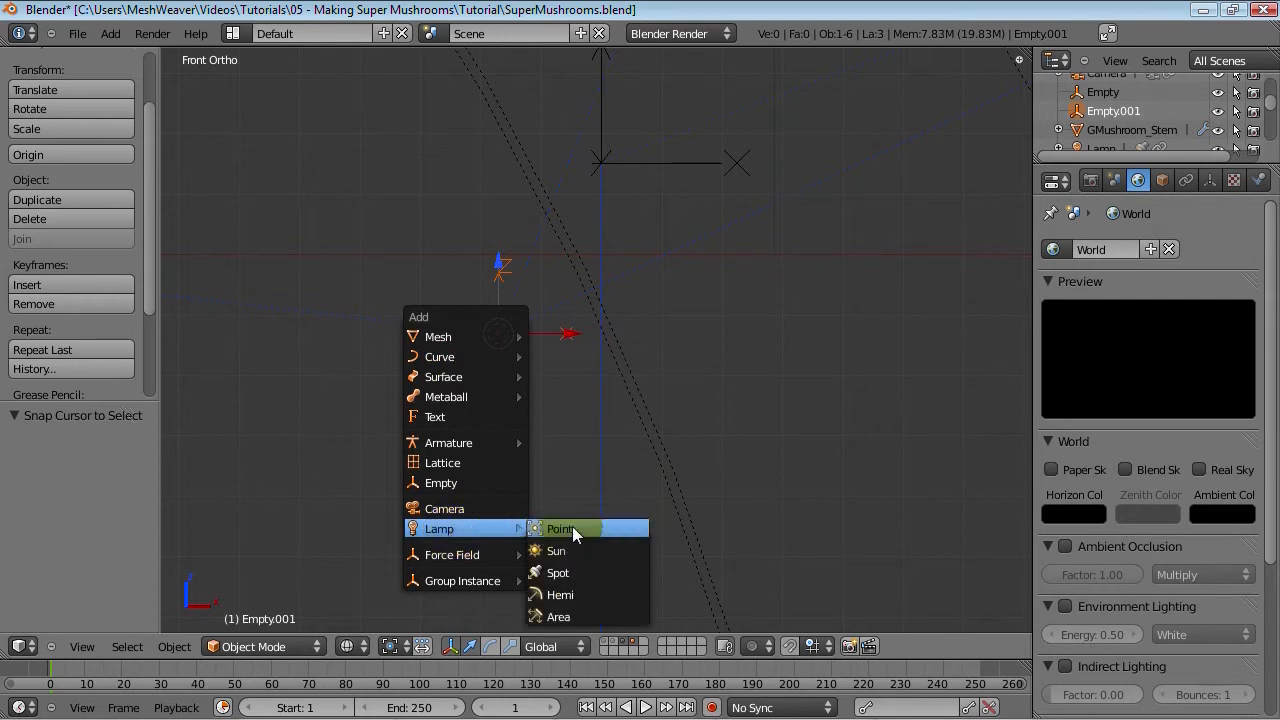
Add a point lamp at the second empty, slightly raised above the centre
{"action": "left_click", "coordinate": [560, 528]}
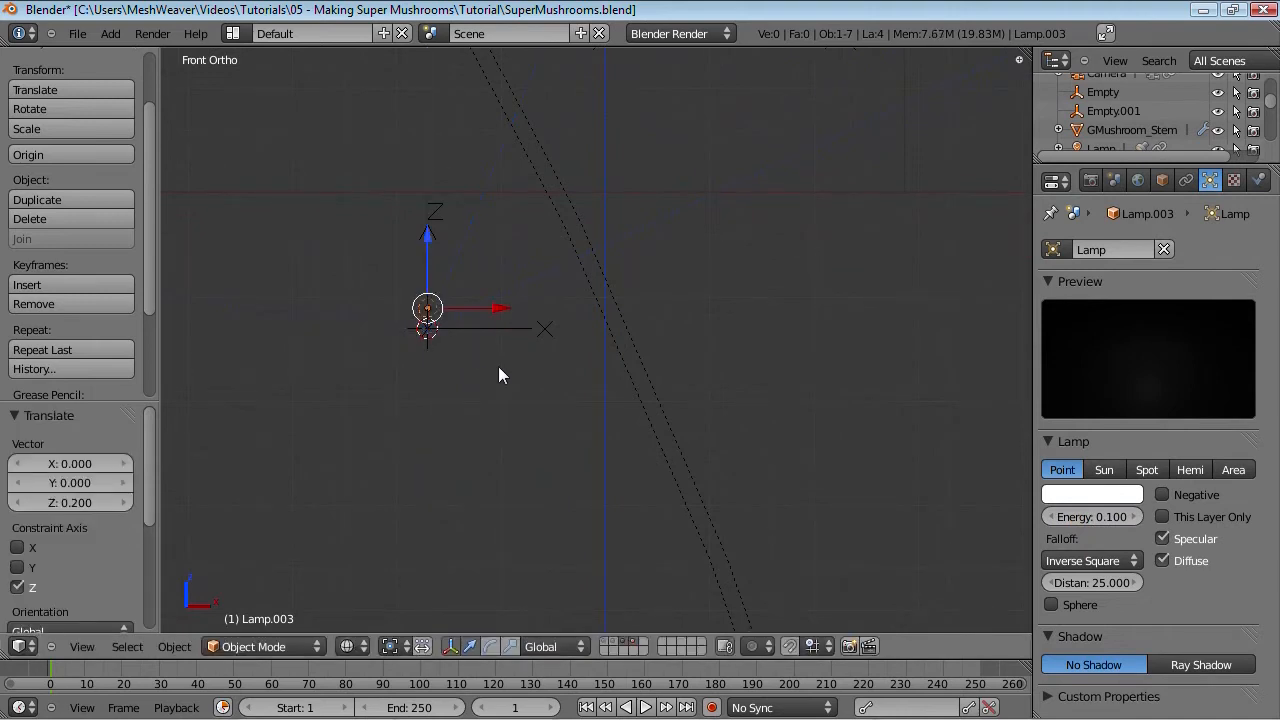
{"action": "key", "text": "KP_0"}
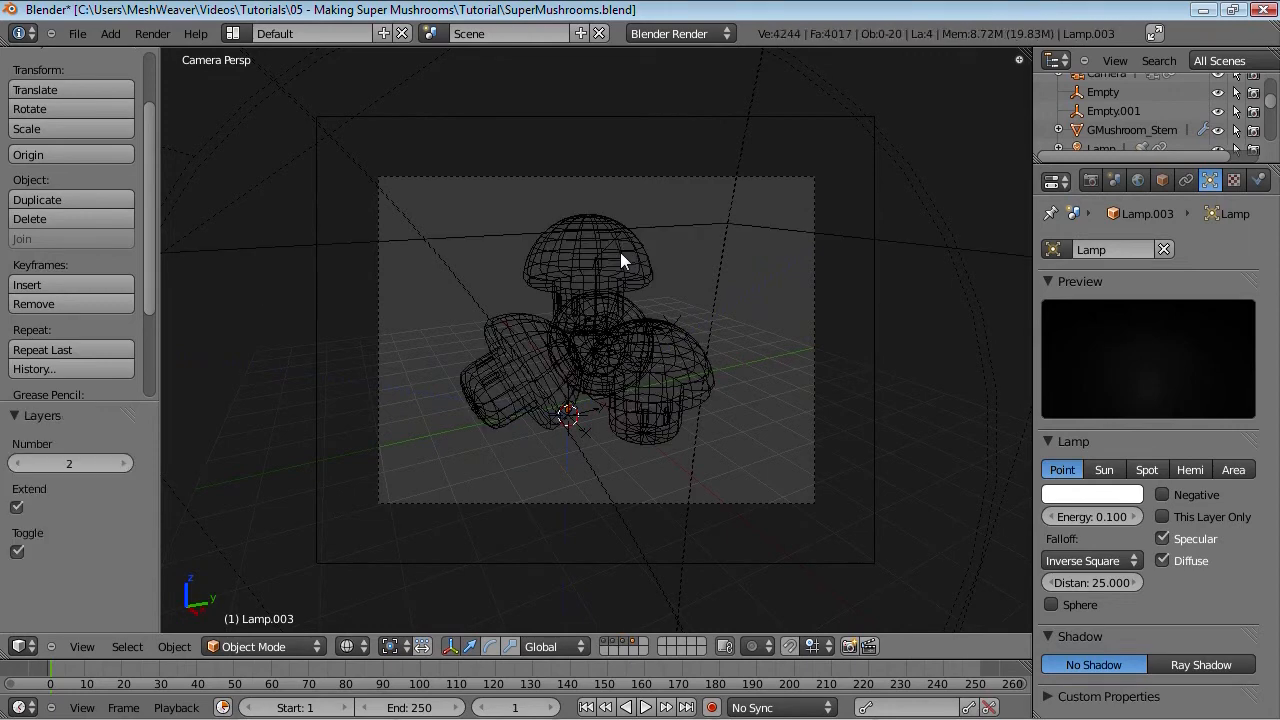
View the mushroom cluster and its three spotlights together from above
{"action": "key", "text": "F12"}
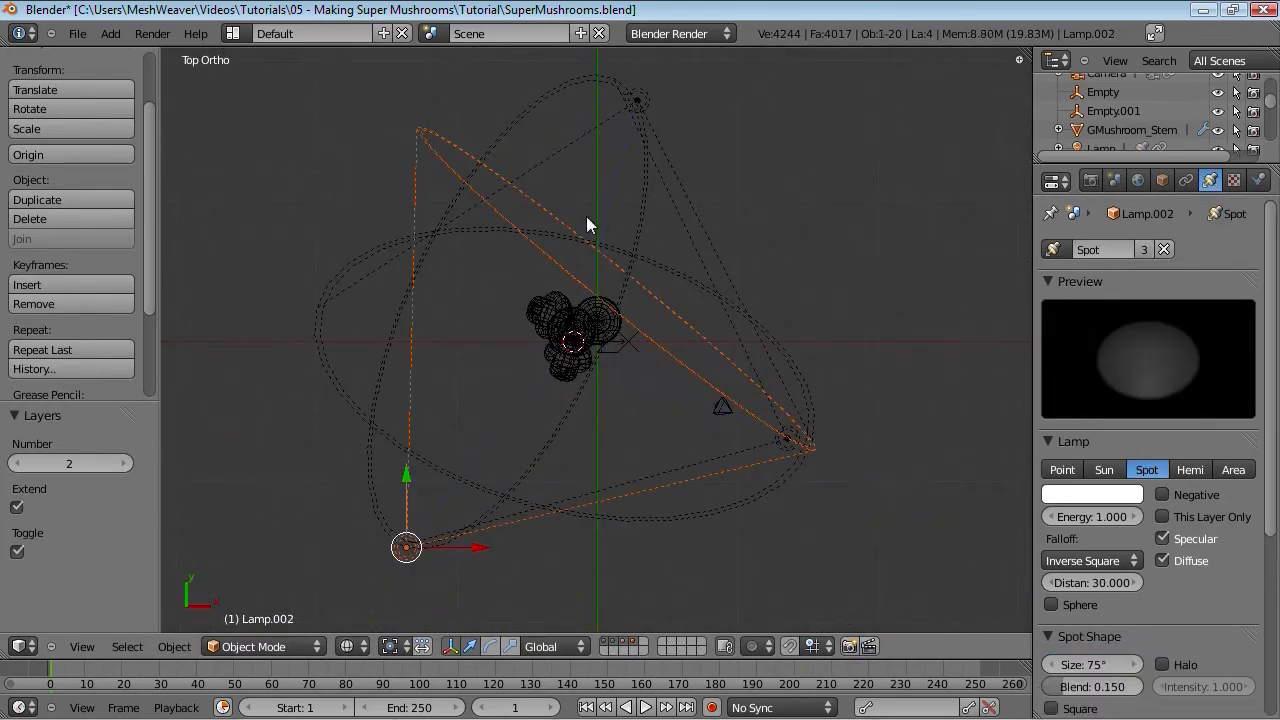
Select spot lamp Lamp.001 and show the Properties shelf's 3D Cursor location fields
{"action": "left_click", "coordinate": [636, 100]}
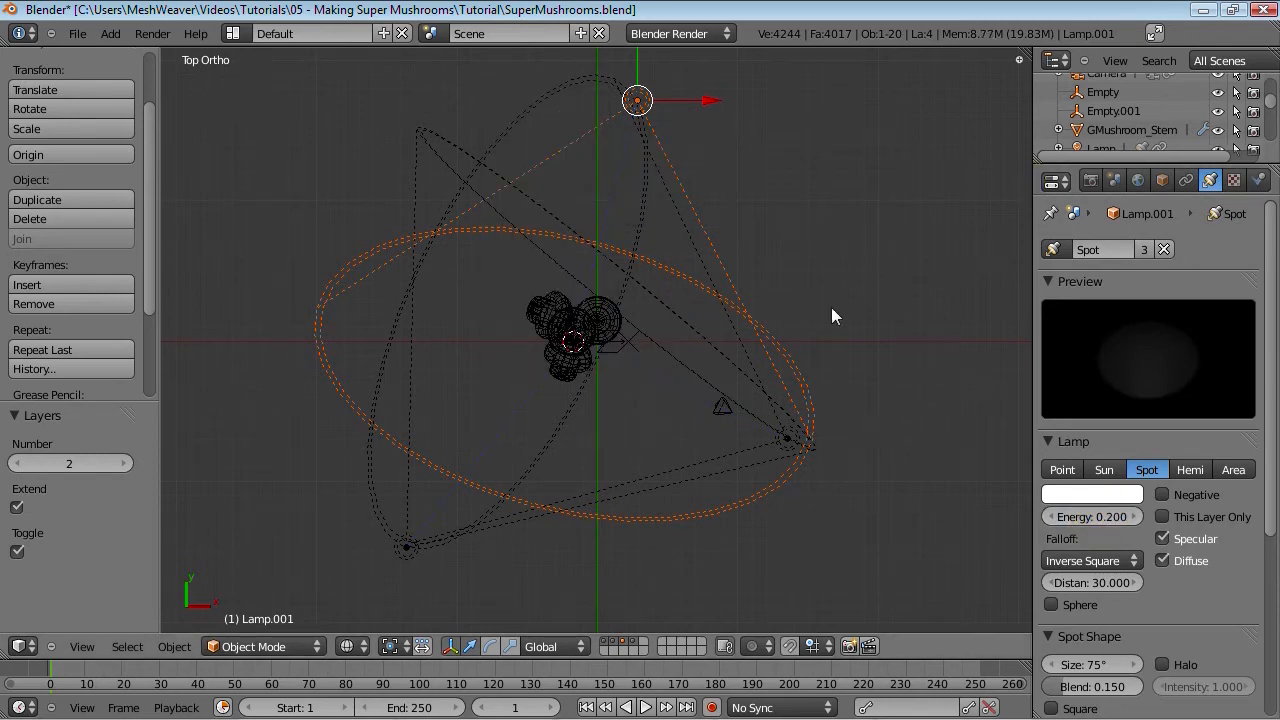
{"action": "key", "text": "n"}
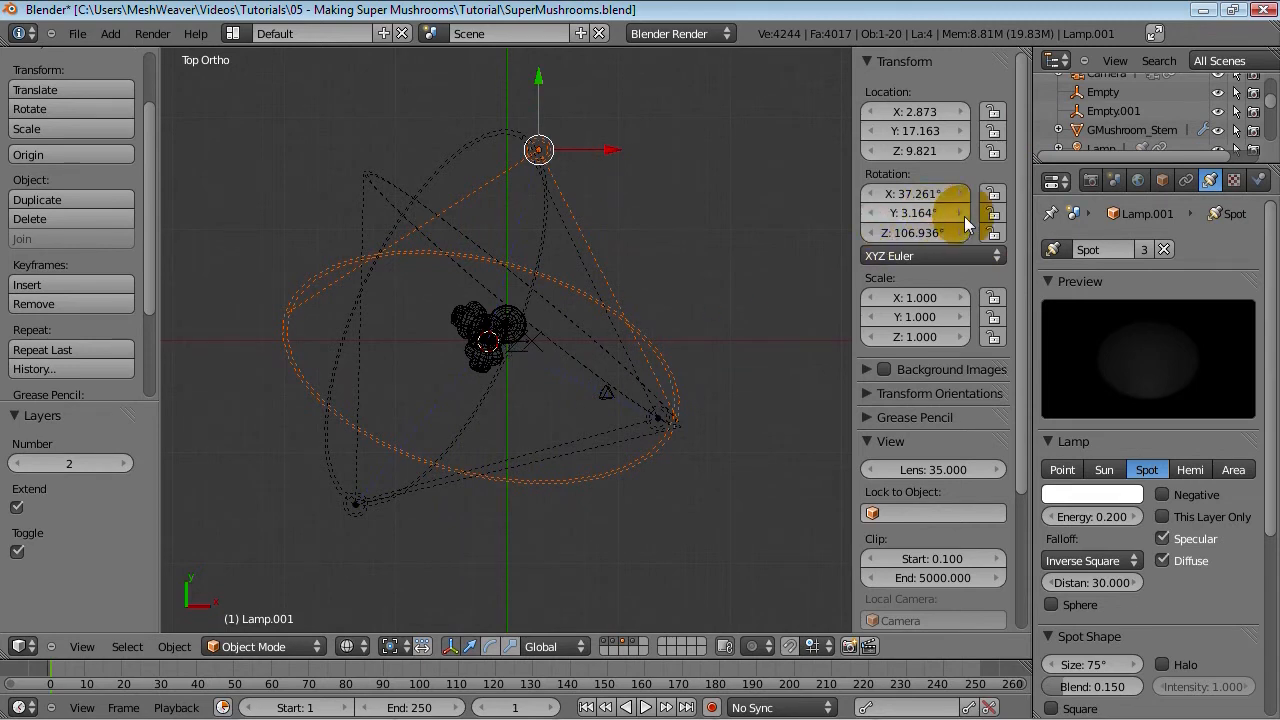
{"action": "scroll", "scroll_direction": "down", "scroll_amount": 3}
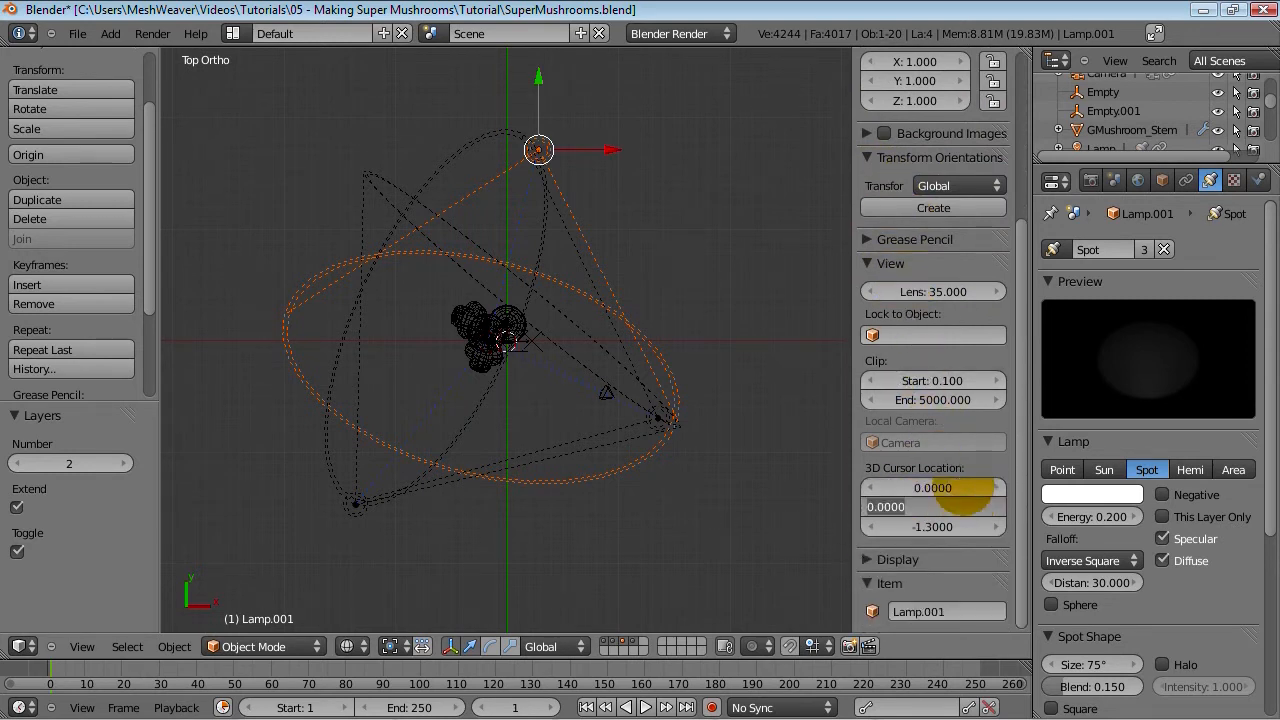
Snap the 3D cursor to the origin, add a hemi lamp there, then switch to front view
{"action": "left_click", "coordinate": [110, 33]}
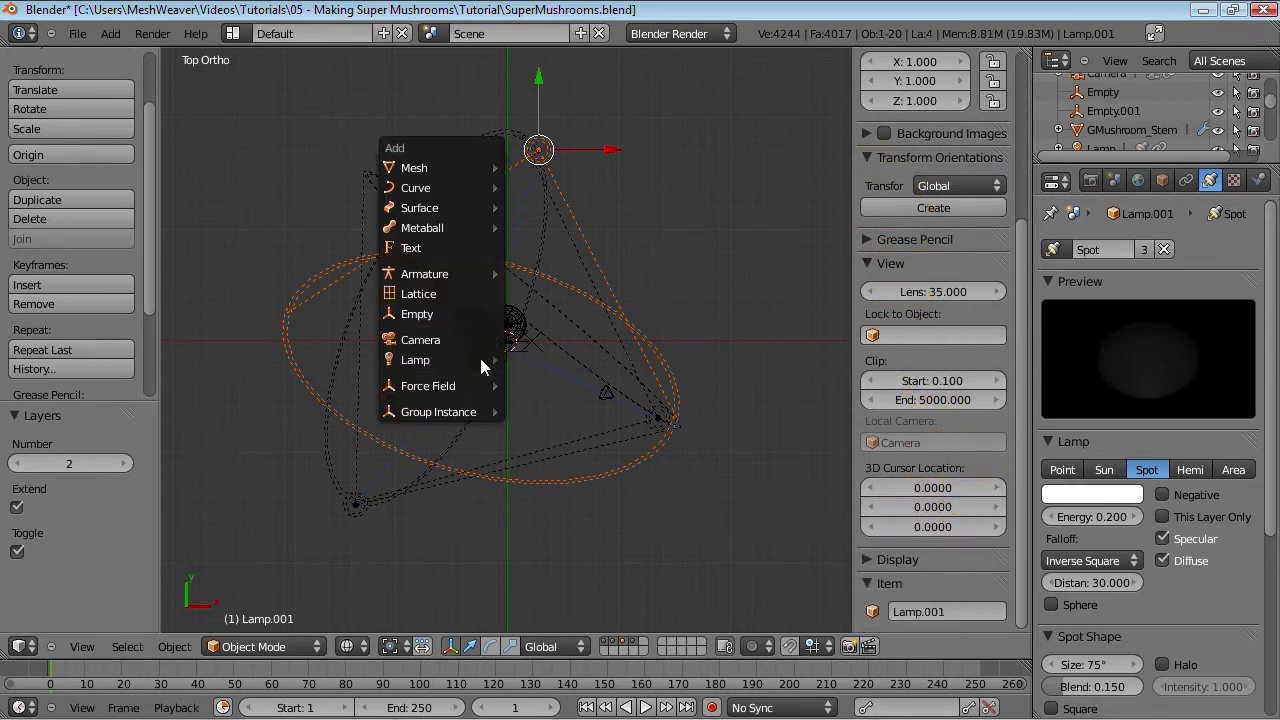
{"action": "mouse_move", "coordinate": [415, 359]}
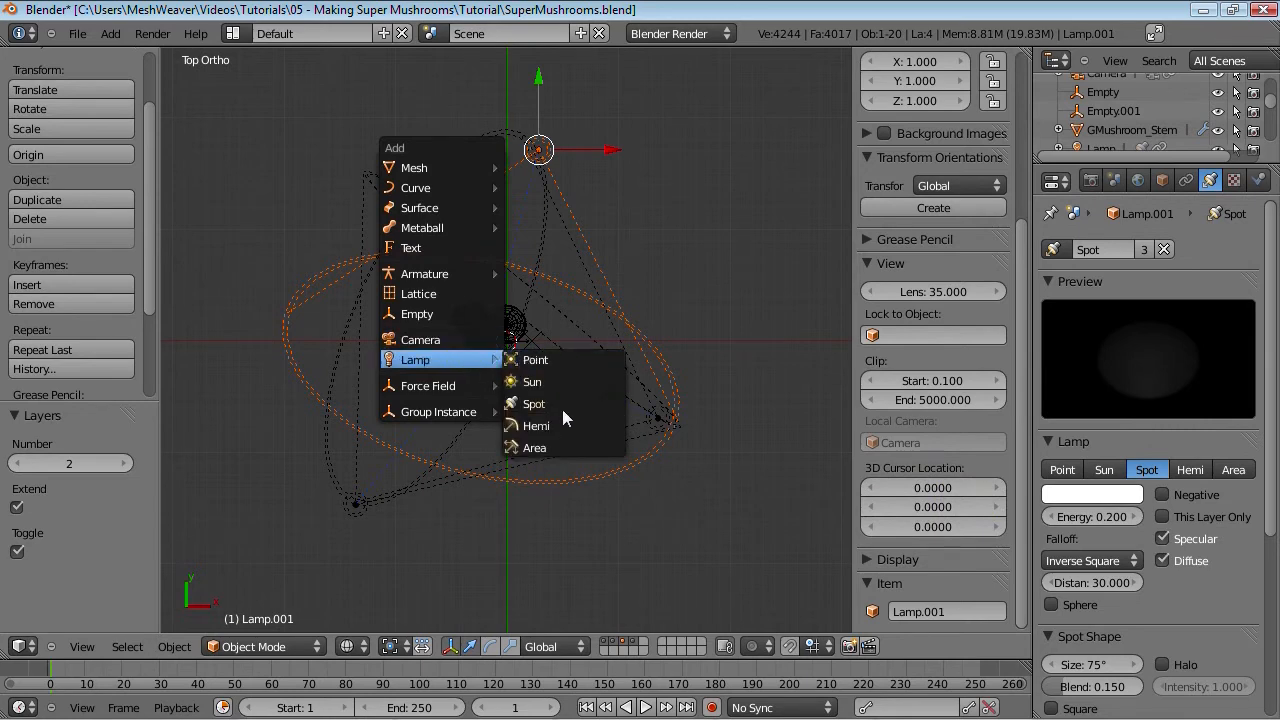
{"action": "left_click", "coordinate": [536, 425]}
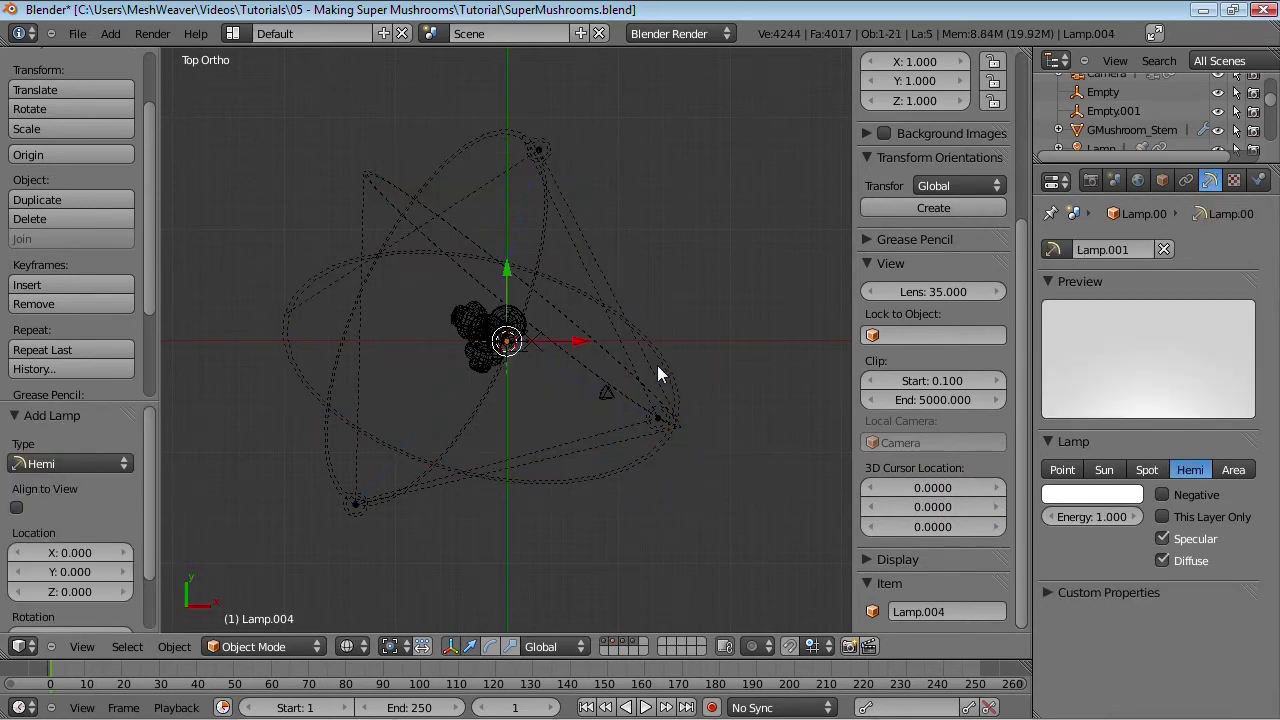
{"action": "key", "text": "KP_1"}
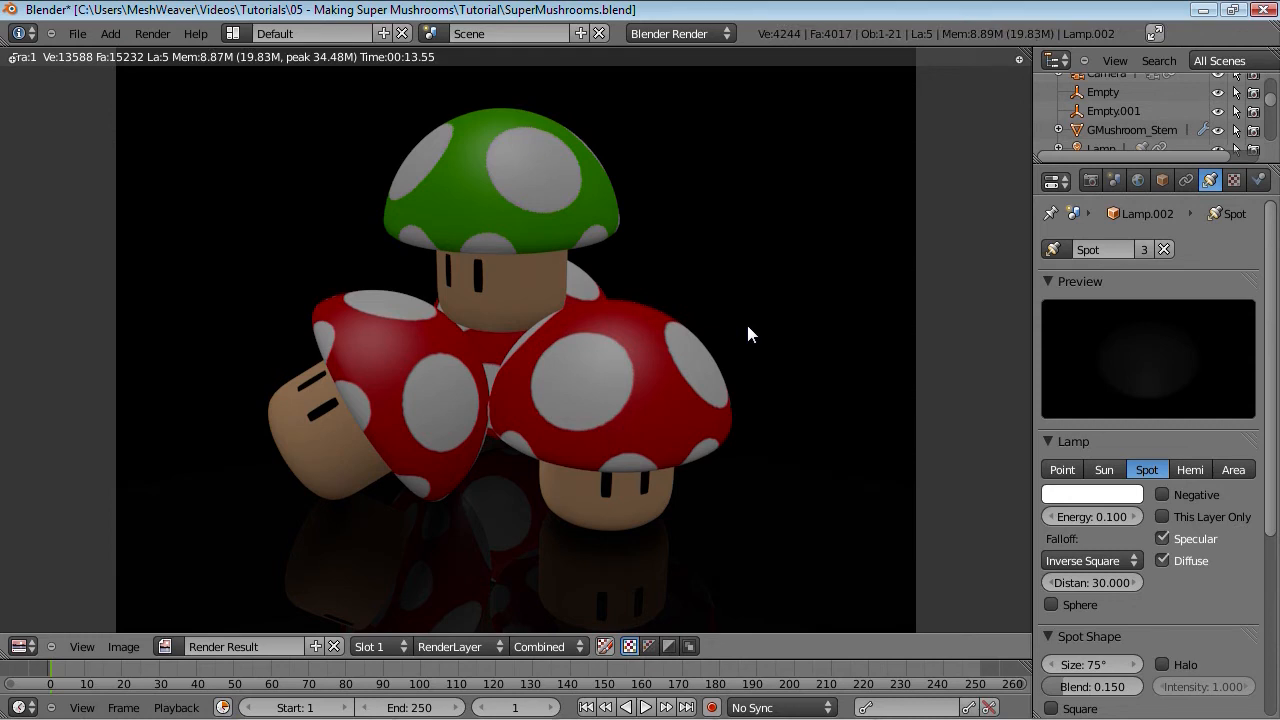
{"action": "mouse_move", "coordinate": [320, 131]}
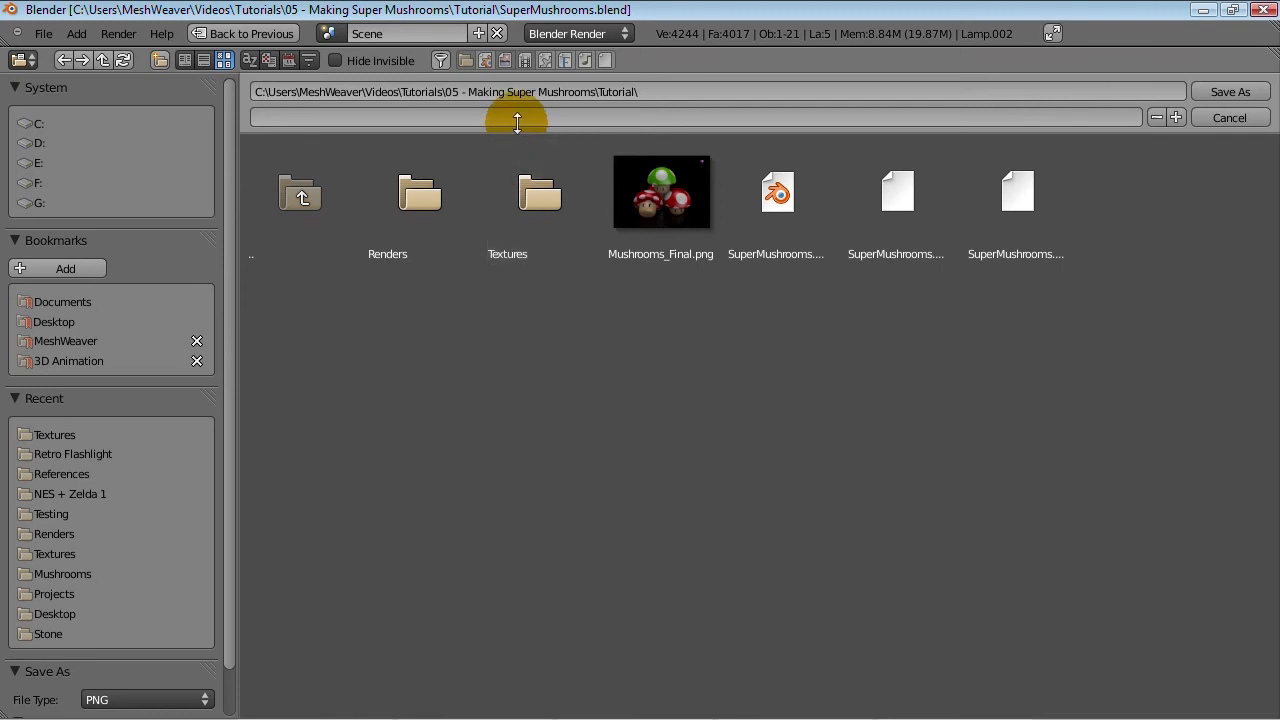
Browse into the Renders folder and type 'Ren' as the file name
{"action": "double_click", "coordinate": [387, 192]}
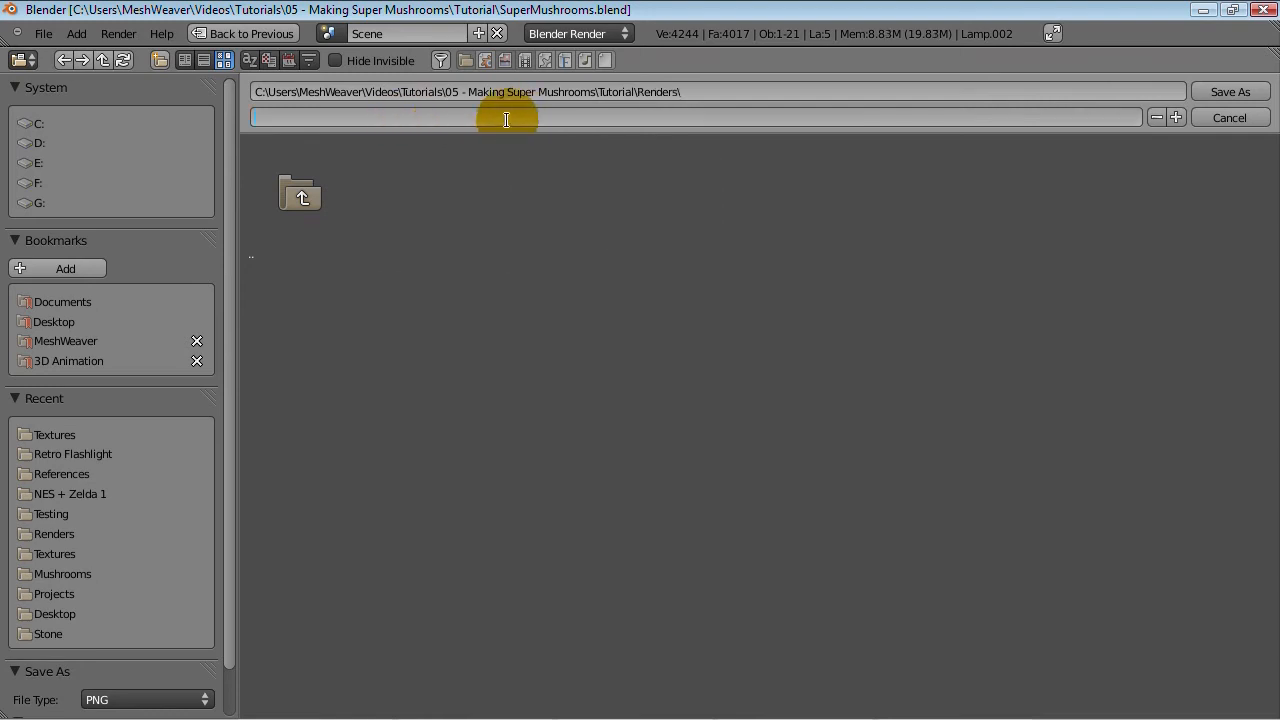
{"action": "type", "text": "Ren"}
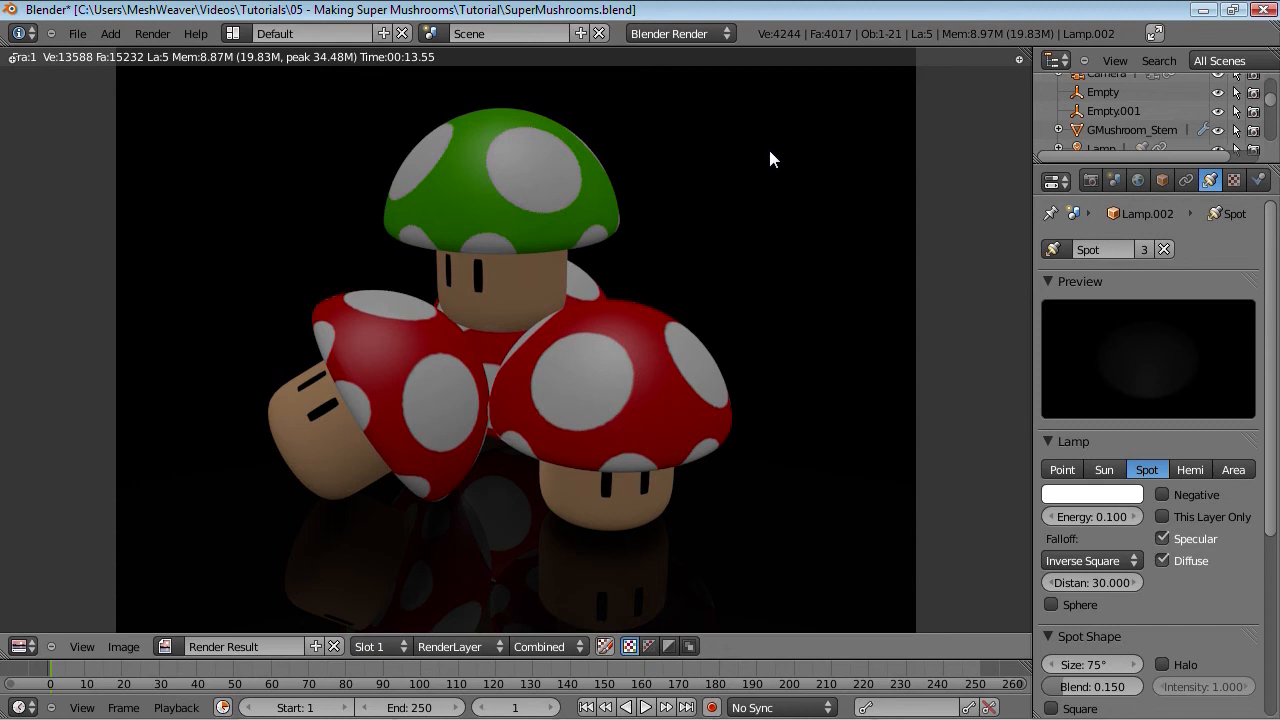
{"action": "mouse_move", "coordinate": [737, 210]}
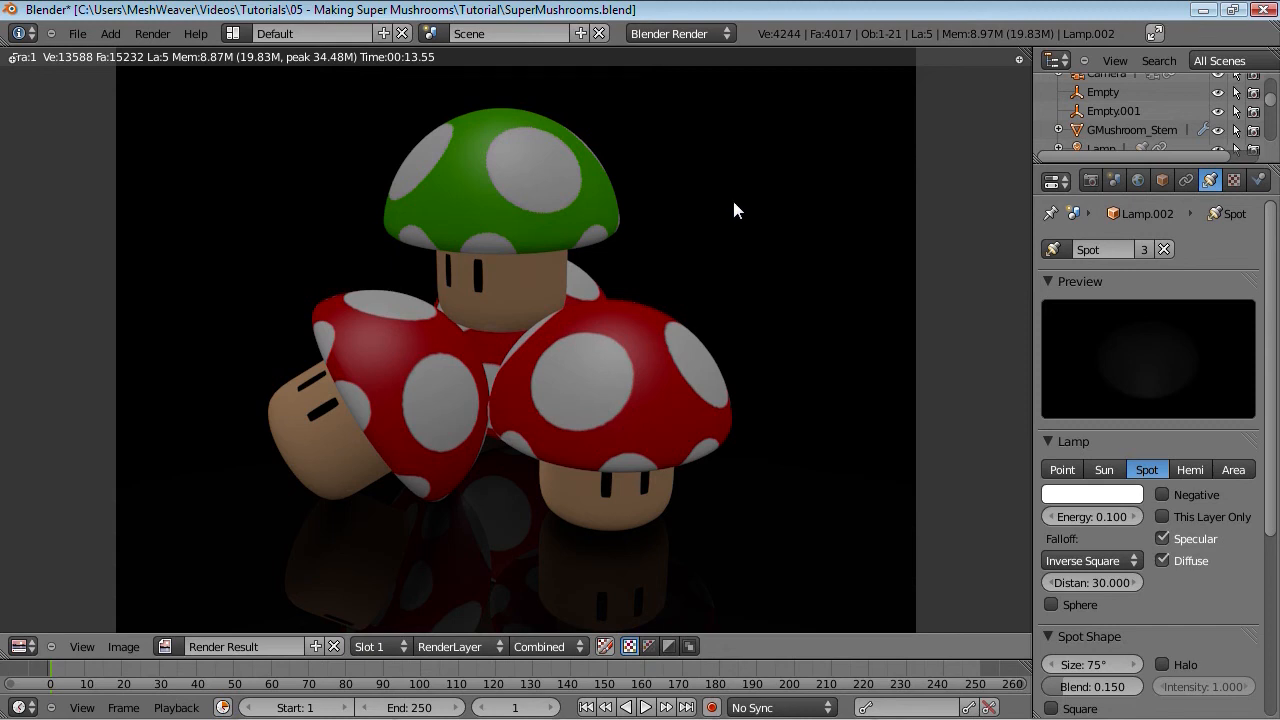
{"action": "mouse_move", "coordinate": [723, 243]}
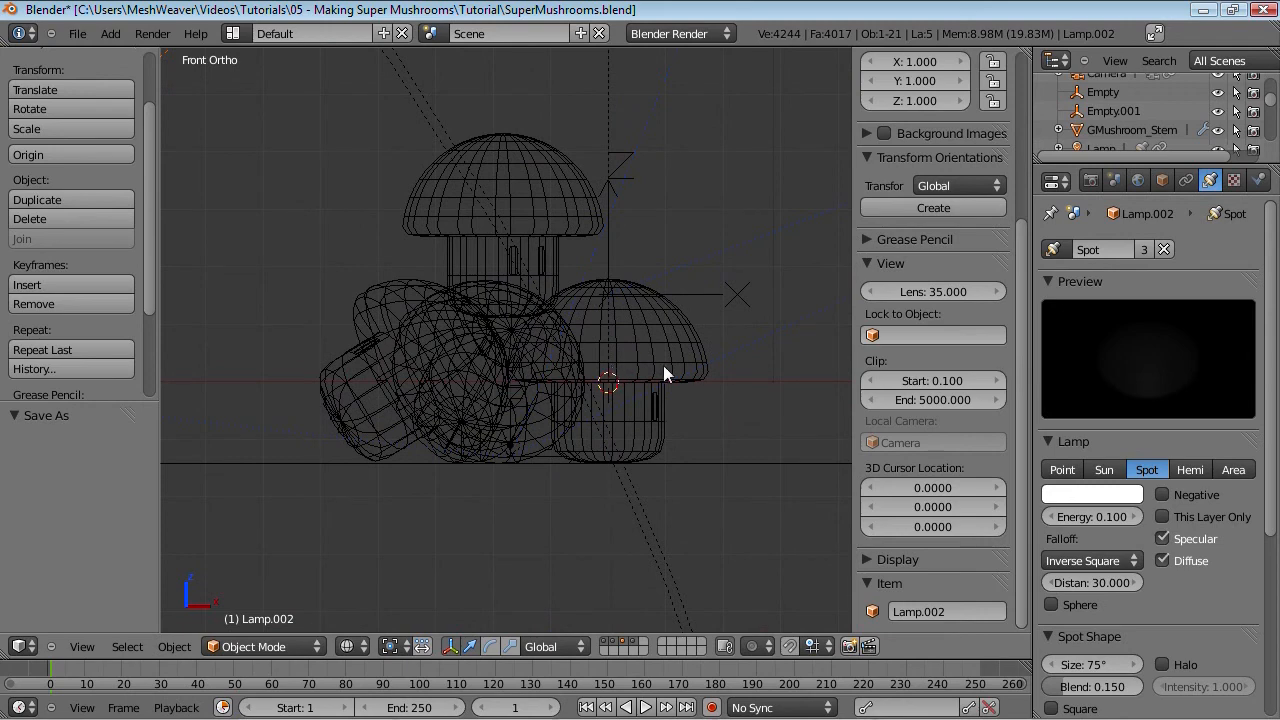
{"action": "mouse_move", "coordinate": [530, 350]}
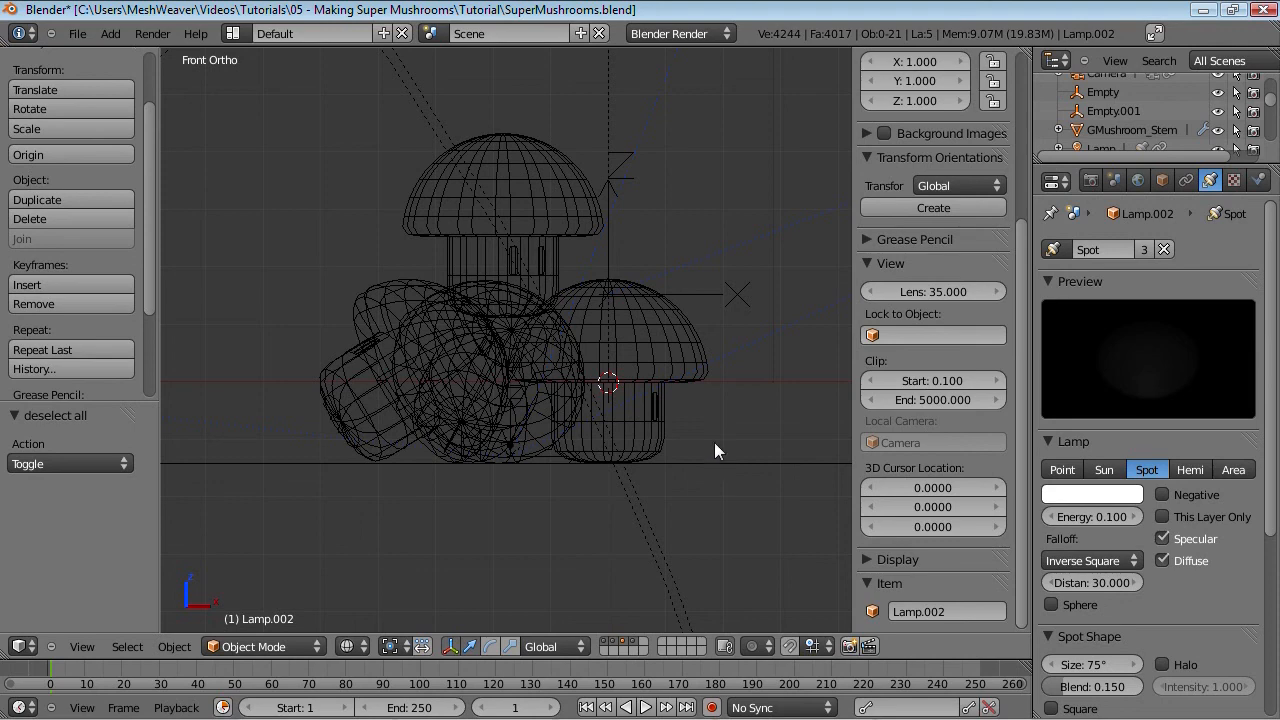
{"action": "mouse_move", "coordinate": [700, 450]}
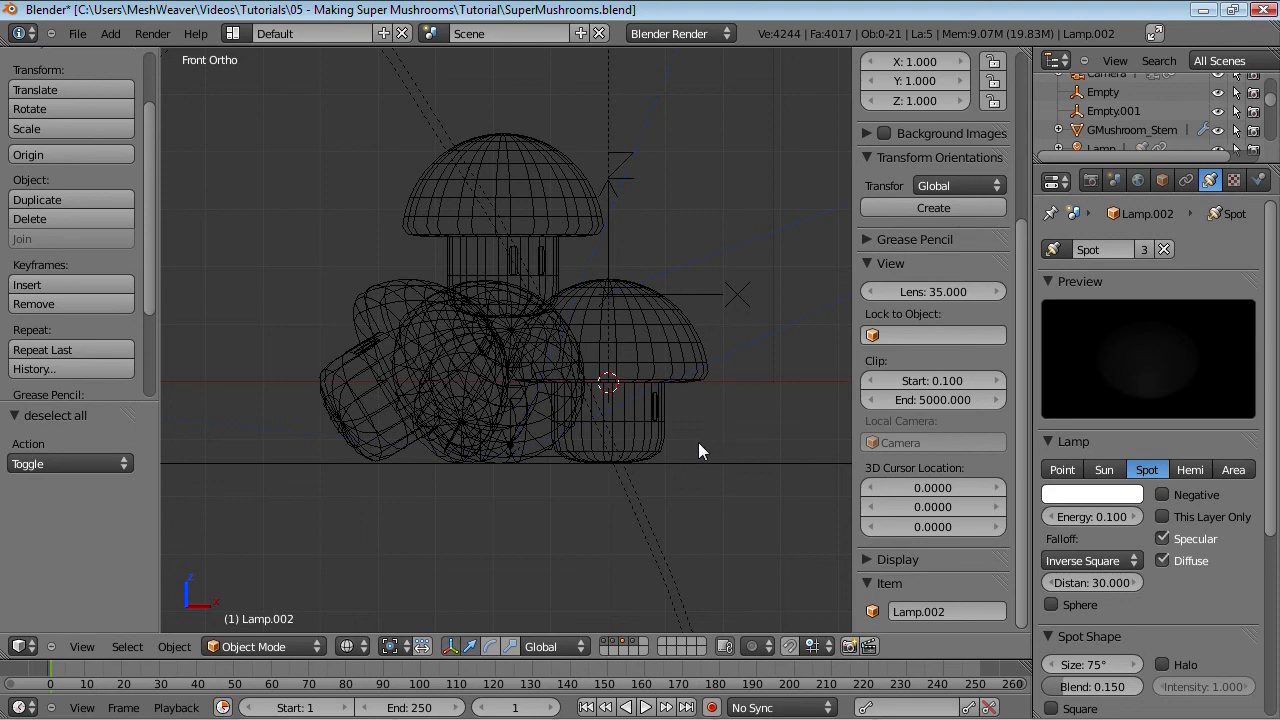
{"action": "mouse_move", "coordinate": [648, 374]}
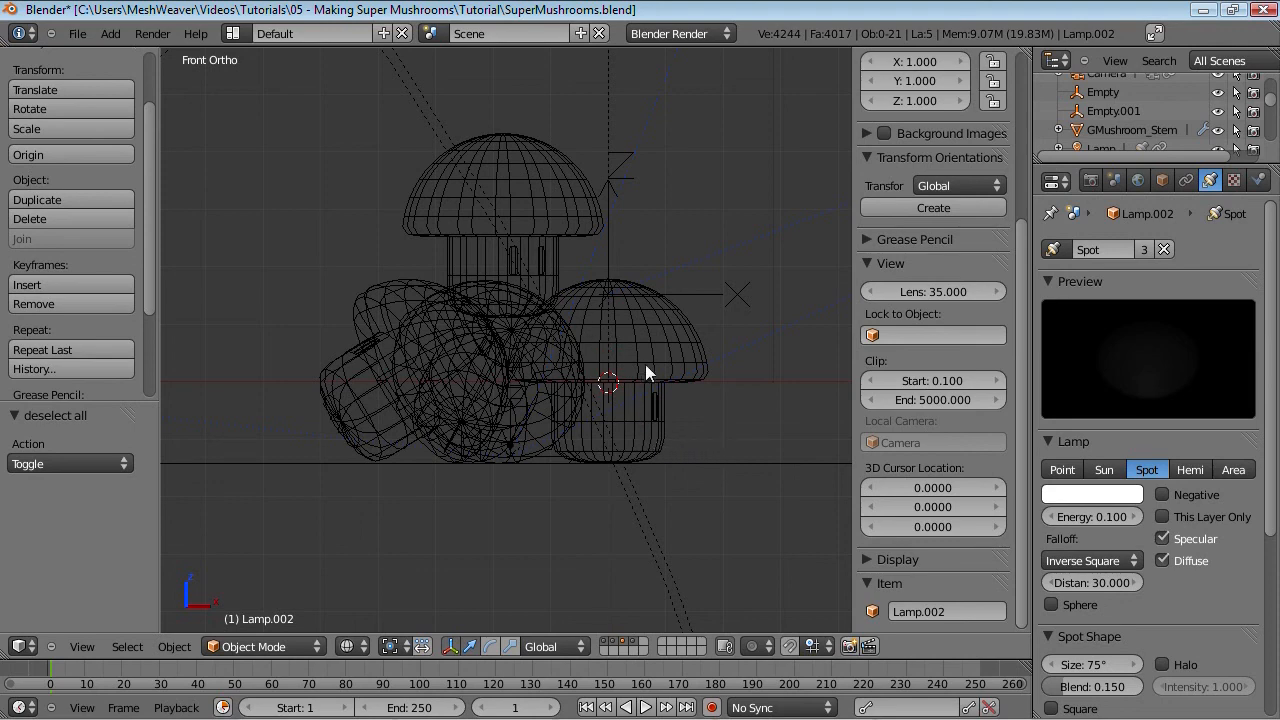
Look at the mushroom cluster through the scene camera with Numpad 0
{"action": "key", "text": "KP_0"}
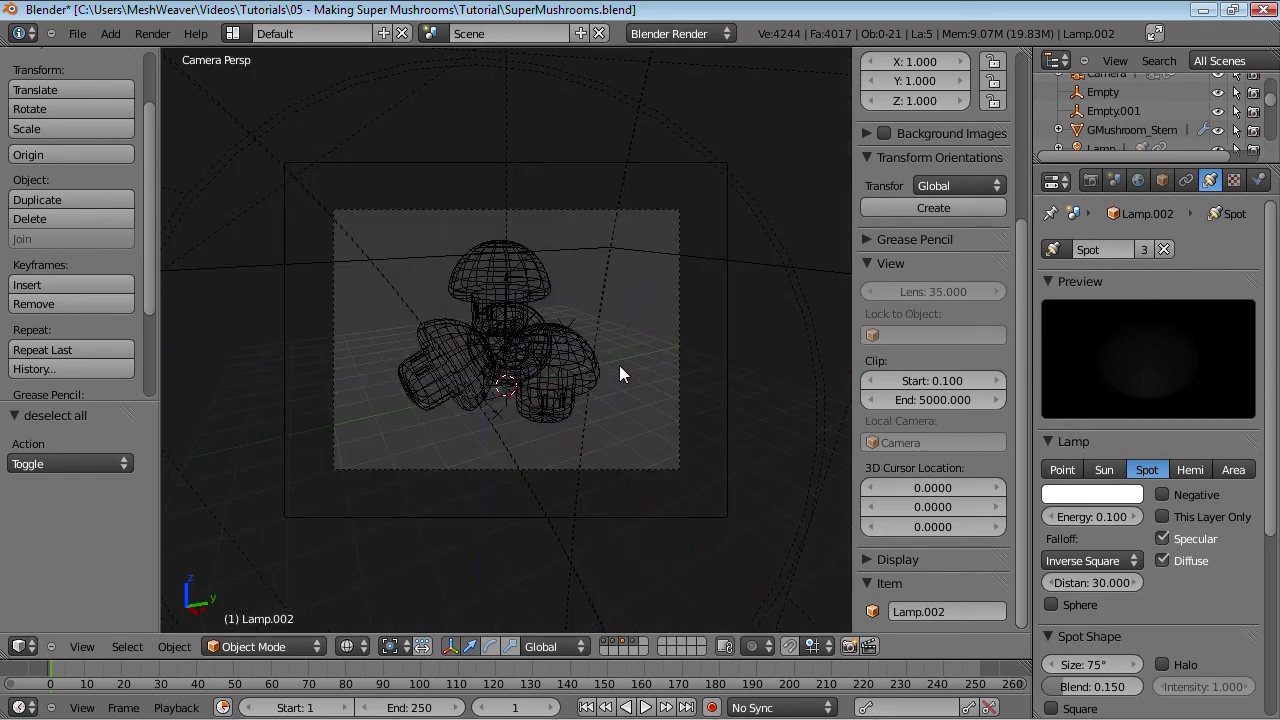